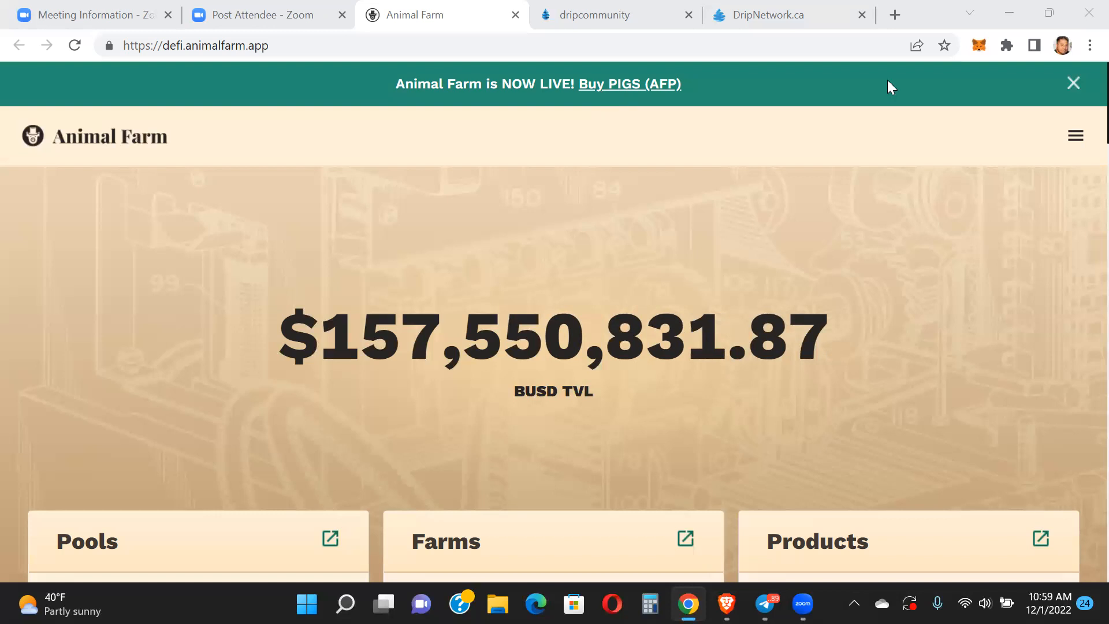
Navigate to PigPen and scroll to the Deposit, Withdraw and Reward Center panels
left_click(1074, 136)
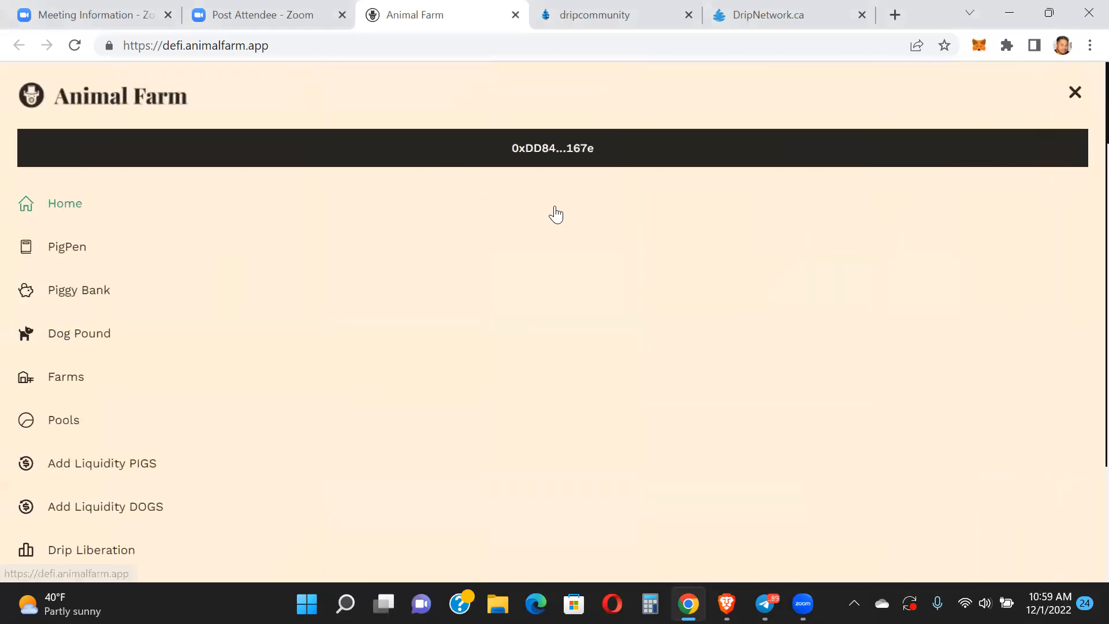
left_click(67, 246)
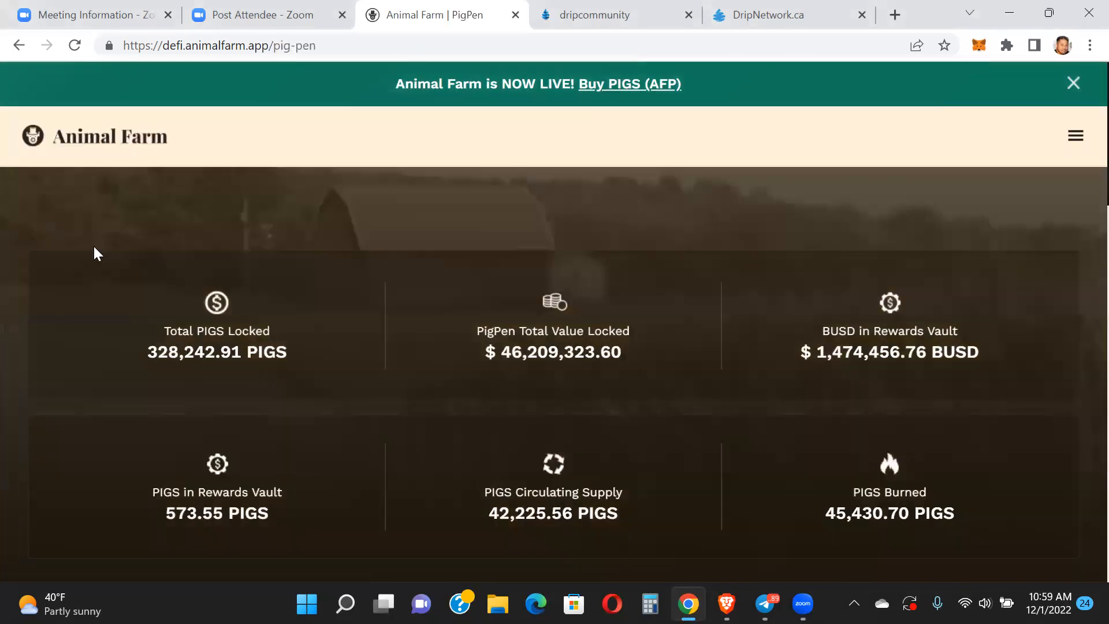
mouse_move(1054, 219)
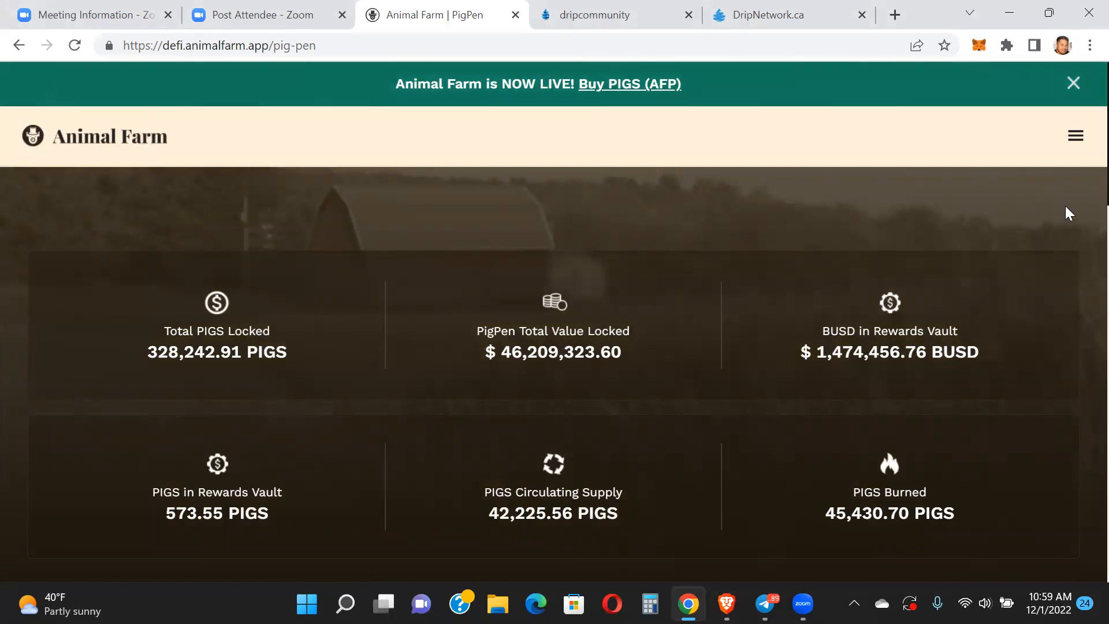
scroll("down", 3)
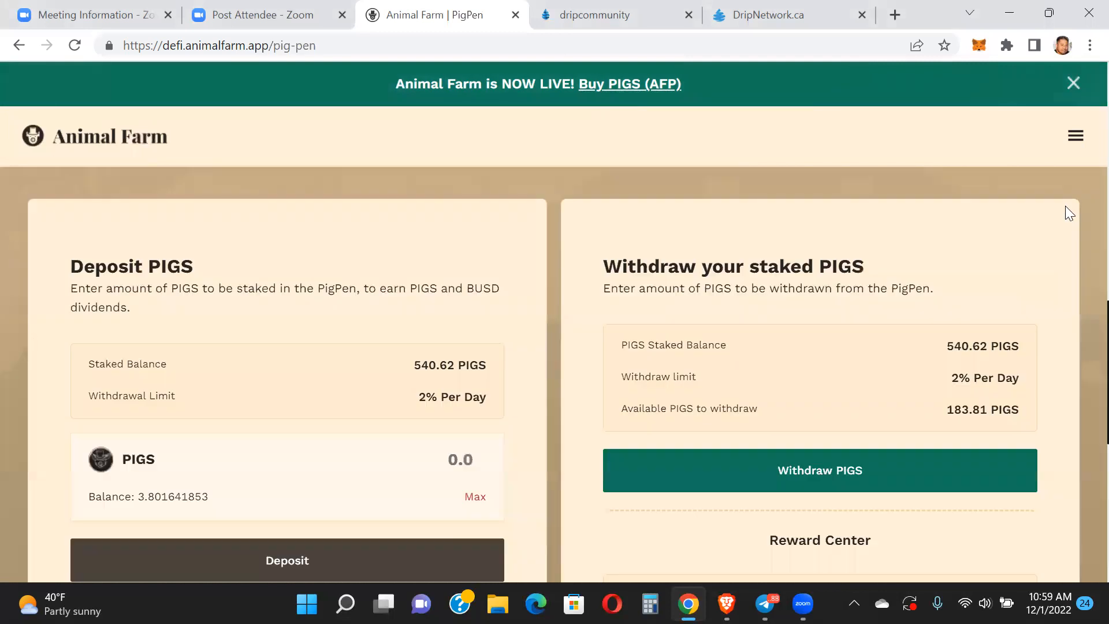
scroll("down", 3)
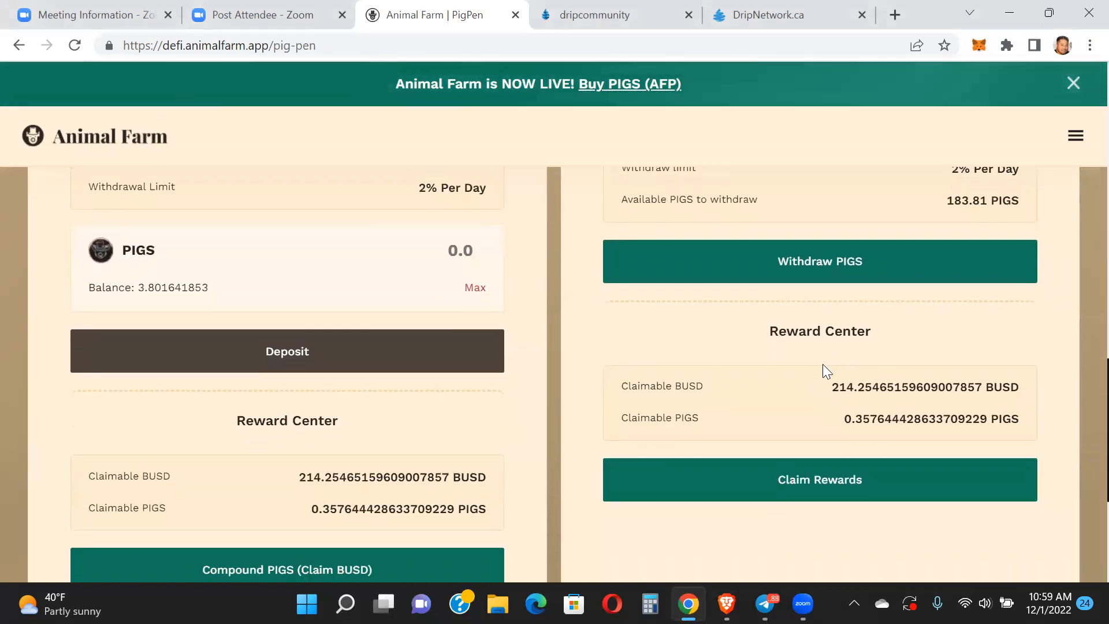
mouse_move(1072, 321)
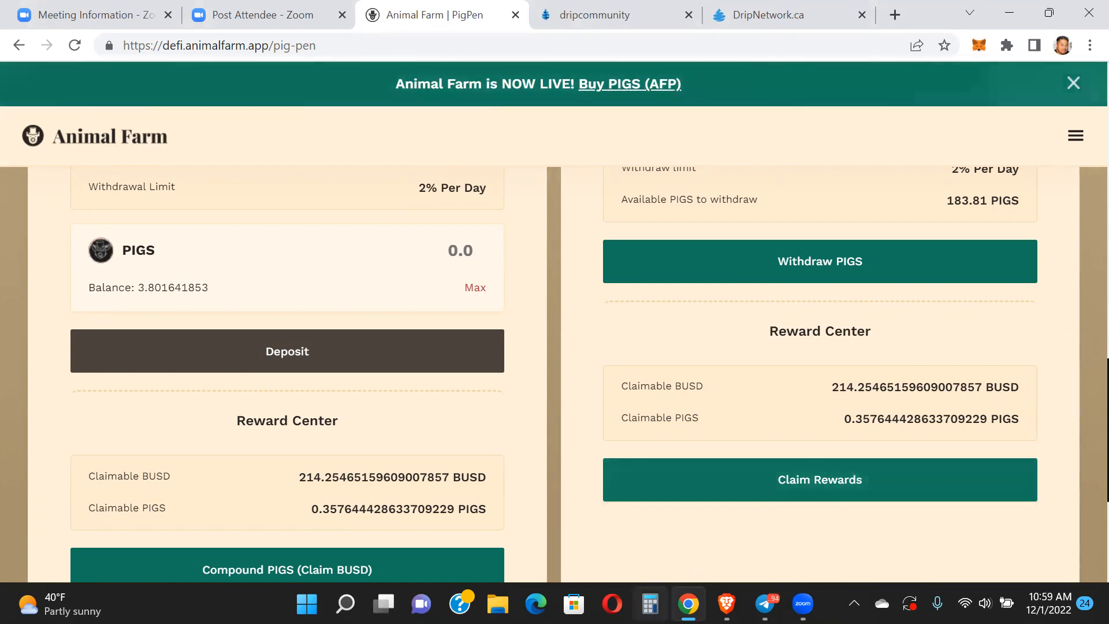
Compute 540.62 × 136.11 = 73,583.7882 in Calculator and return to the browser
left_click(649, 605)
type("540.")
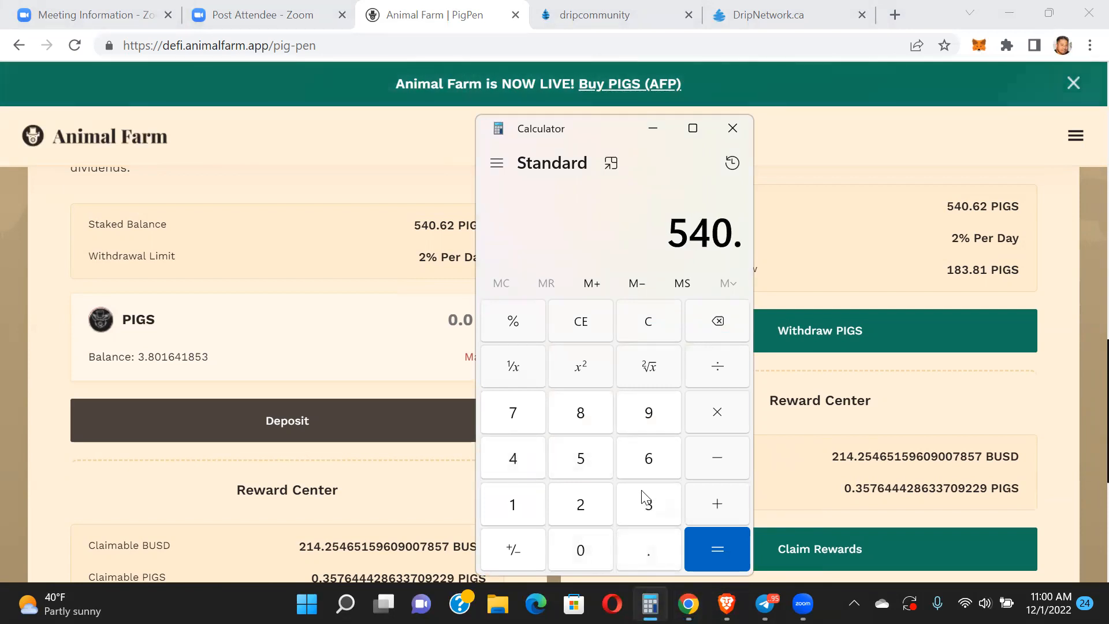
left_click(716, 411)
type("136.11")
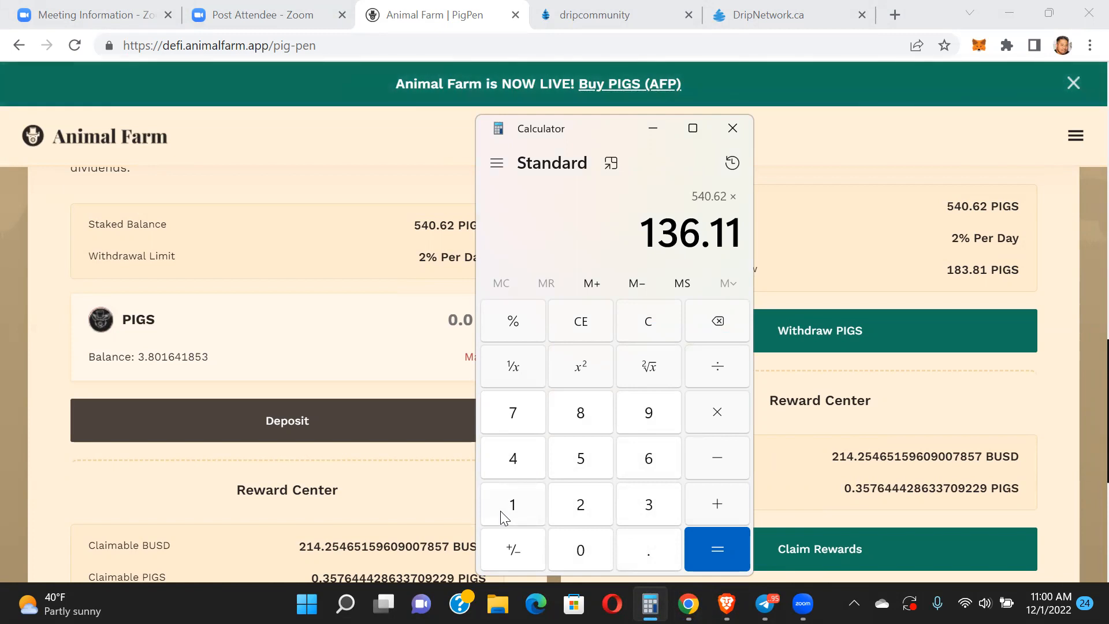
left_click(717, 549)
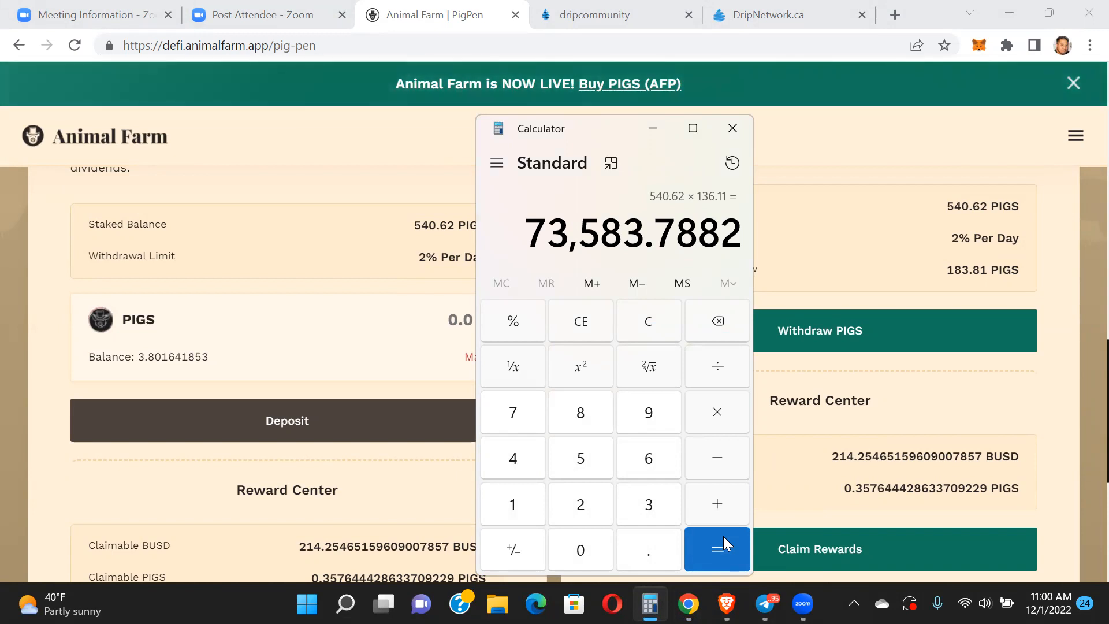
left_click(732, 128)
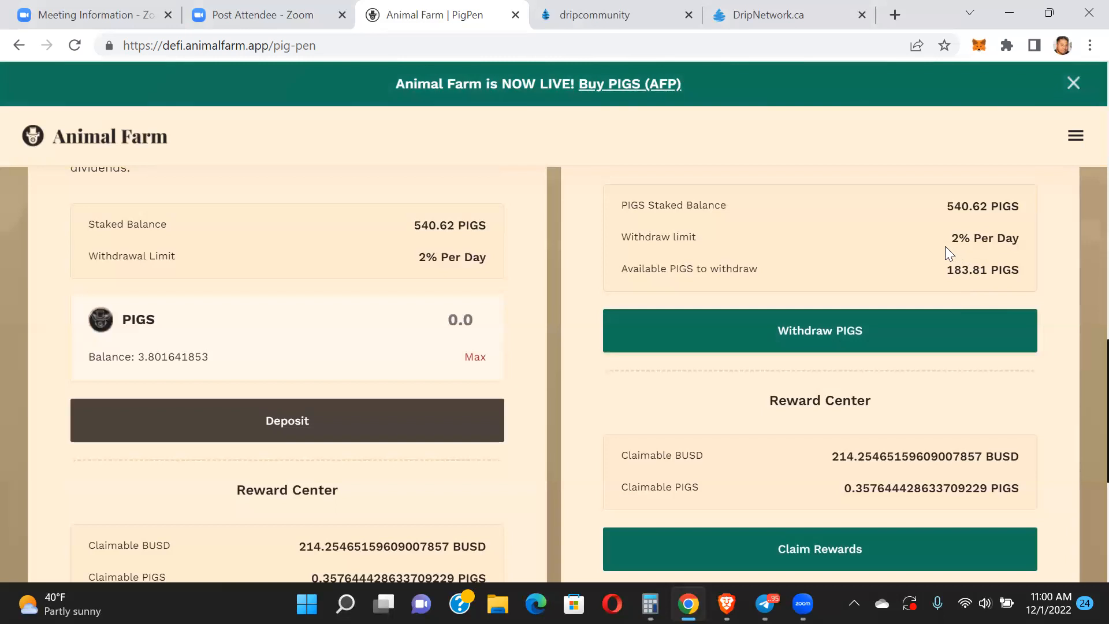
mouse_move(1026, 393)
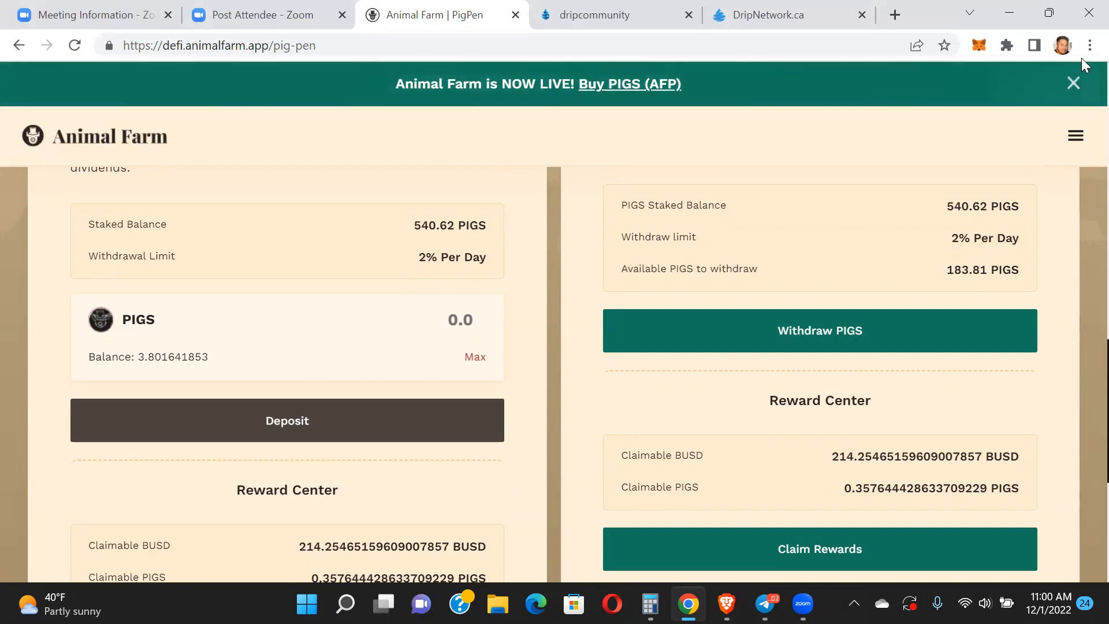
Bring up the Animal Farm navigation menu from the hamburger icon
left_click(1075, 136)
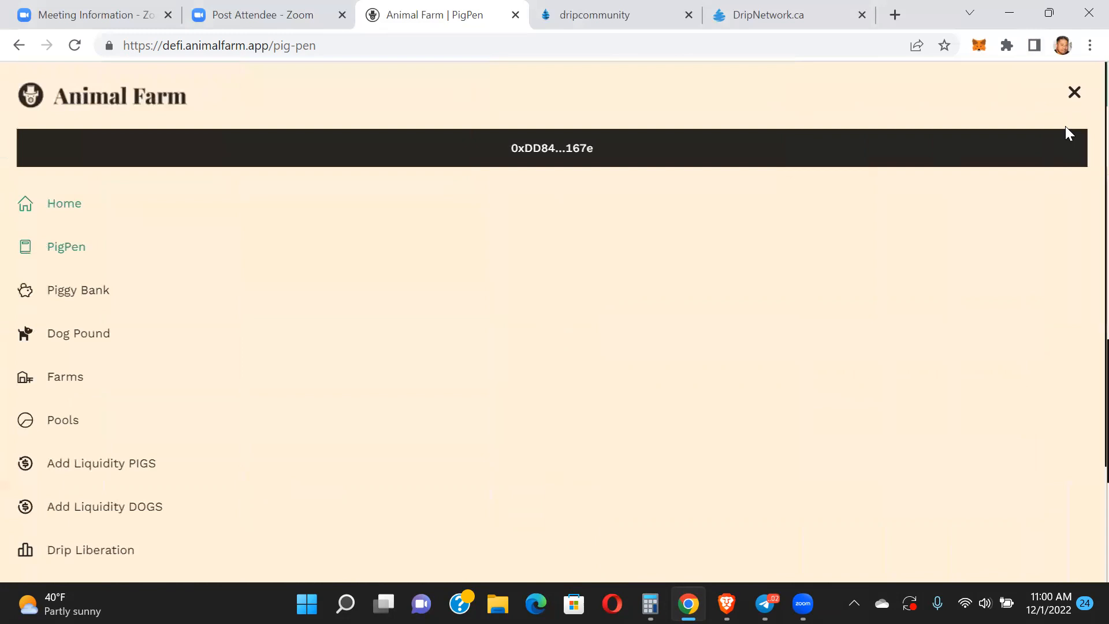
Go to the Dog Pound page and start multiplying 1186.97 staked DOGS in Calculator
left_click(78, 332)
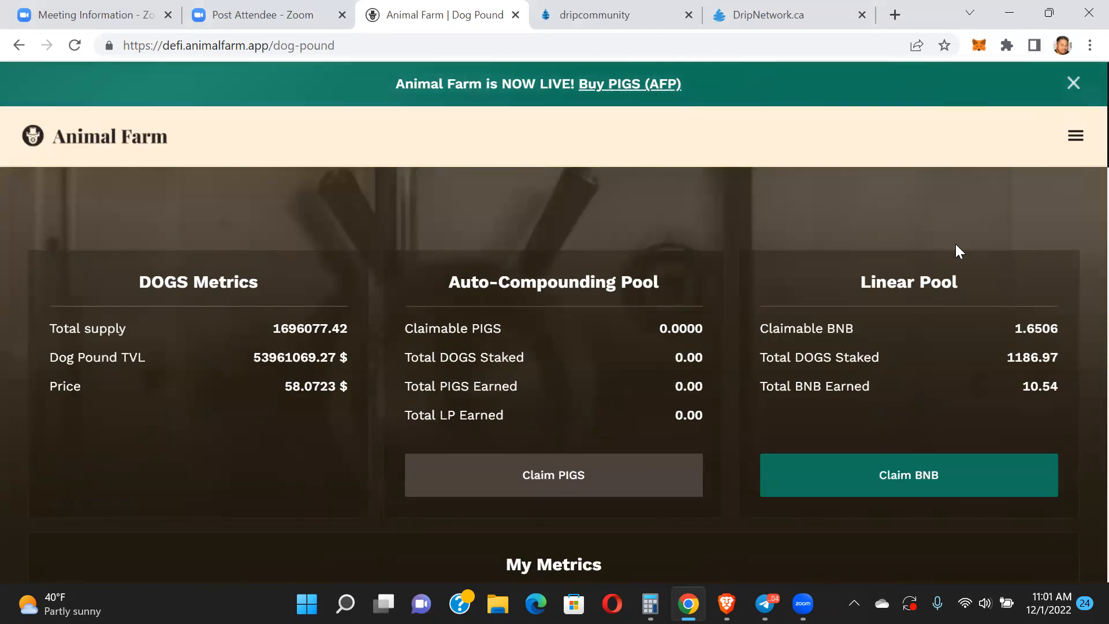
mouse_move(700, 519)
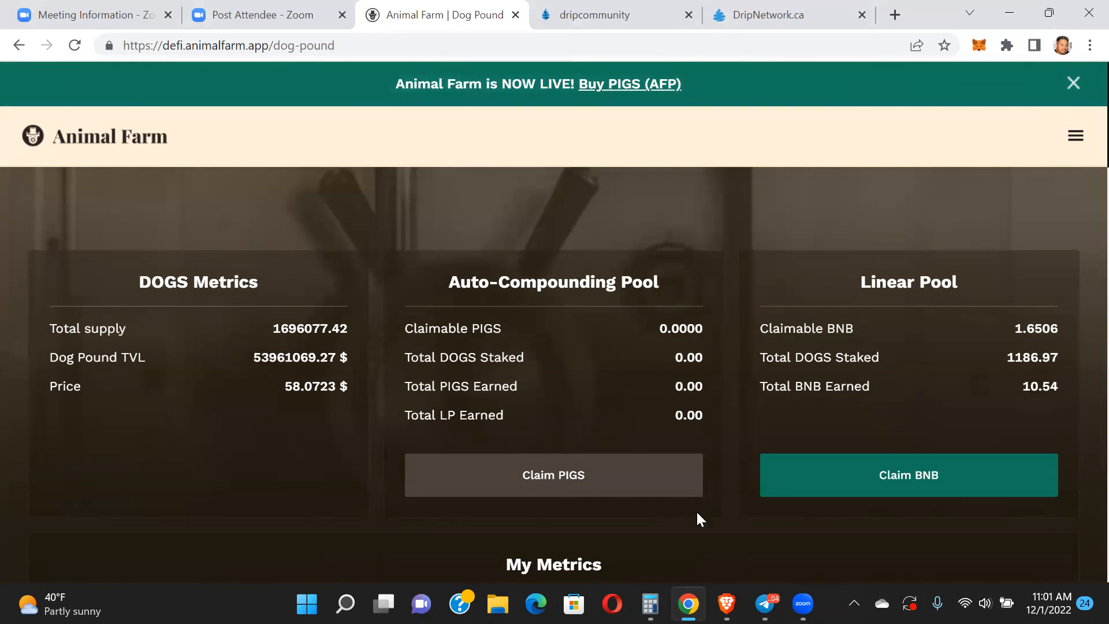
left_click(649, 604)
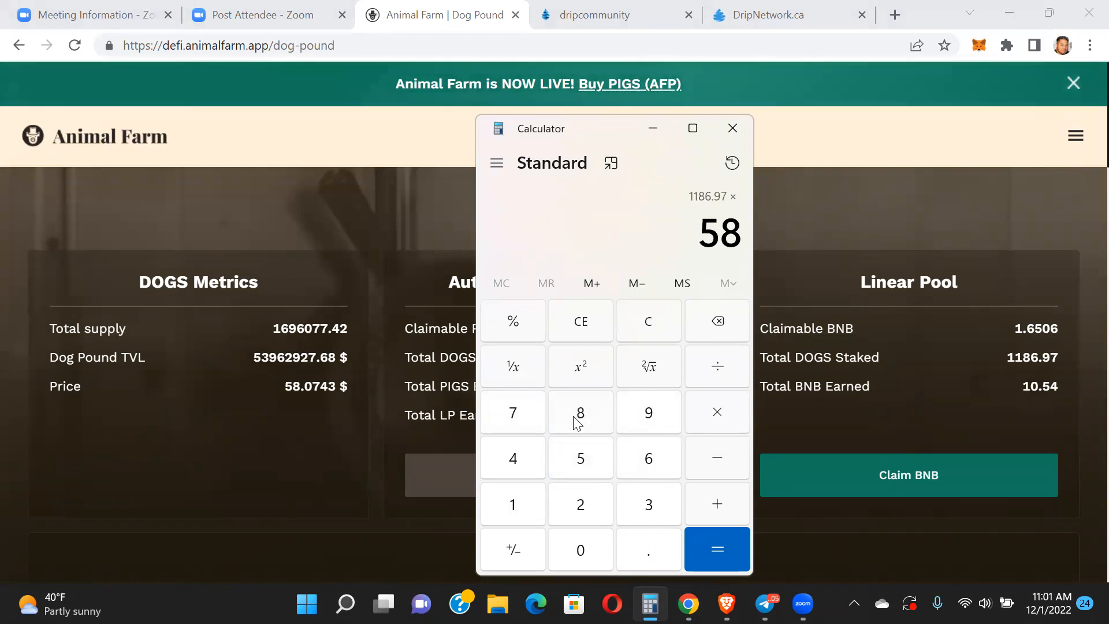
Finish 1186.97 × 58.07 = 68,927.3479 and switch to the dripcommunity Fountain tab
left_click(647, 550)
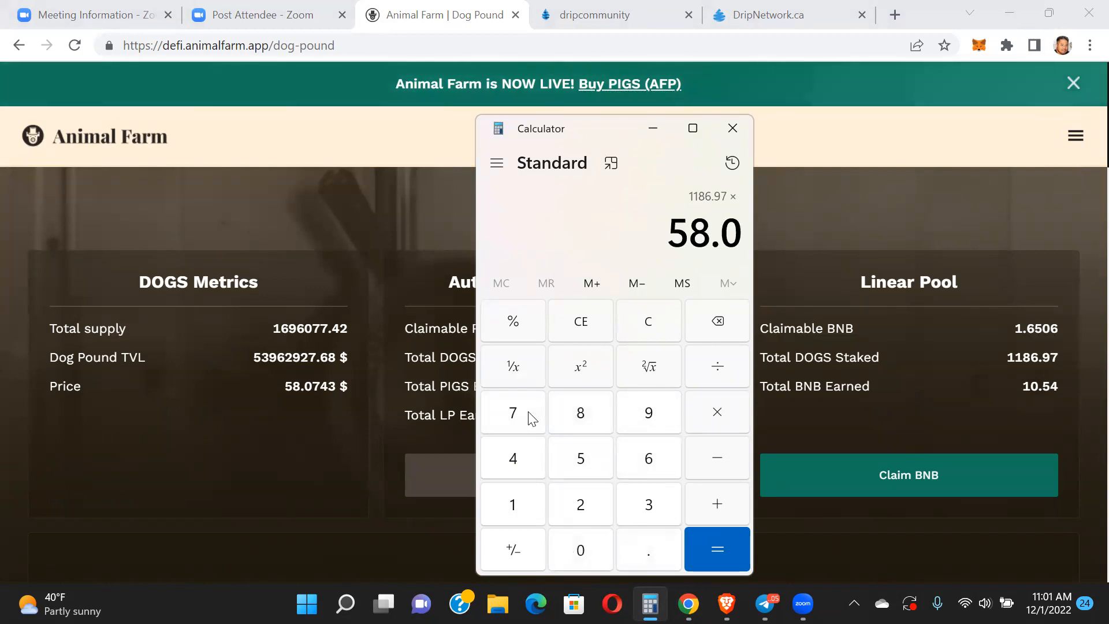
left_click(716, 550)
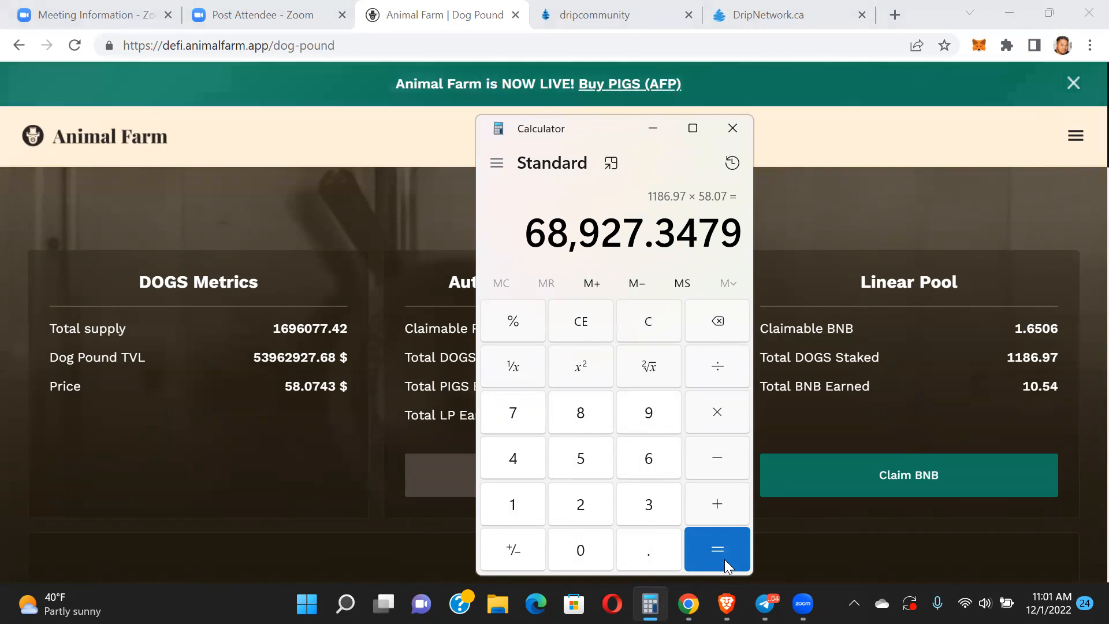
mouse_move(919, 127)
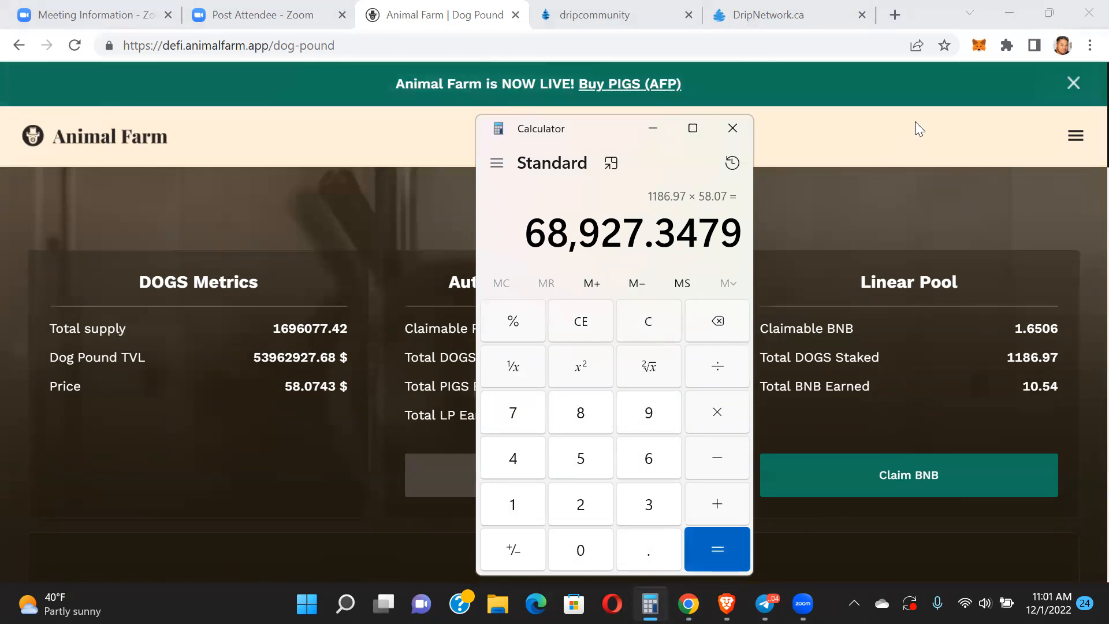
mouse_move(874, 190)
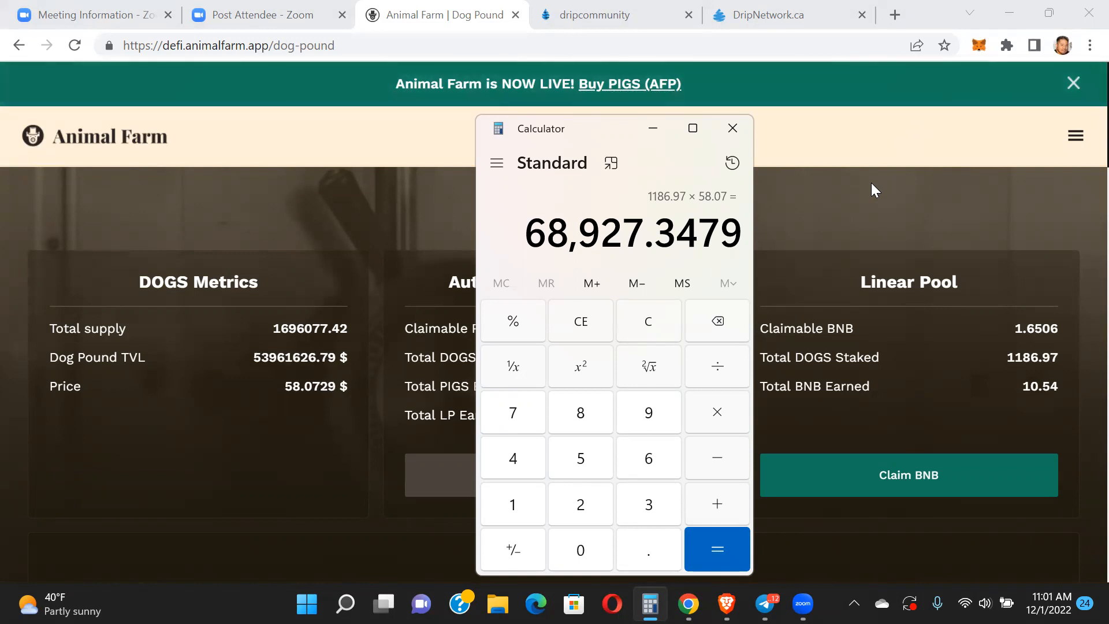
left_click(615, 15)
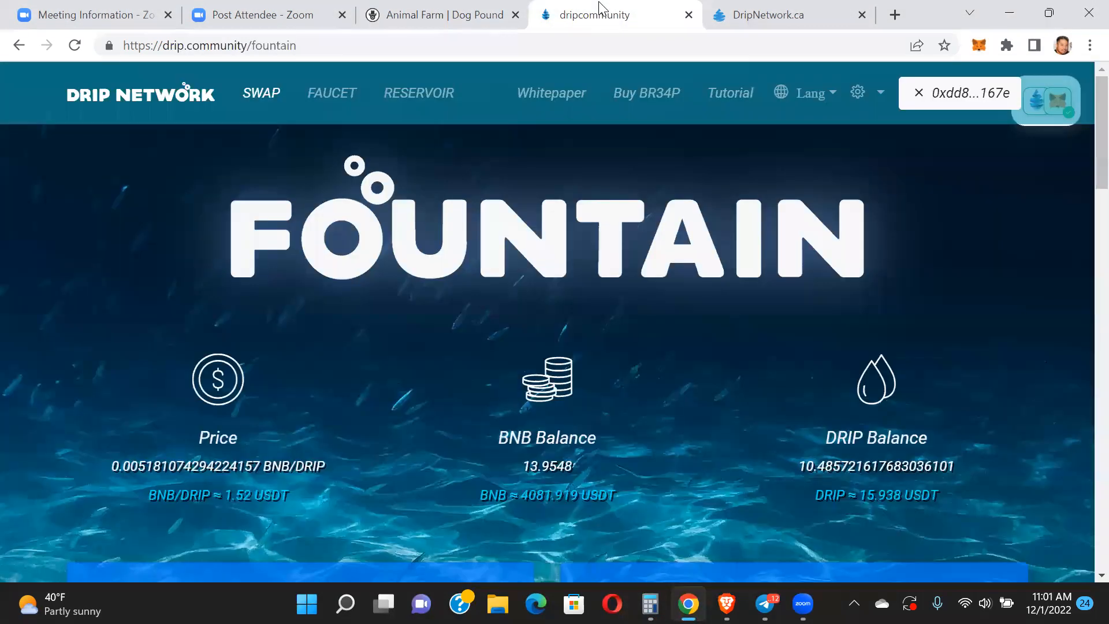
mouse_move(778, 14)
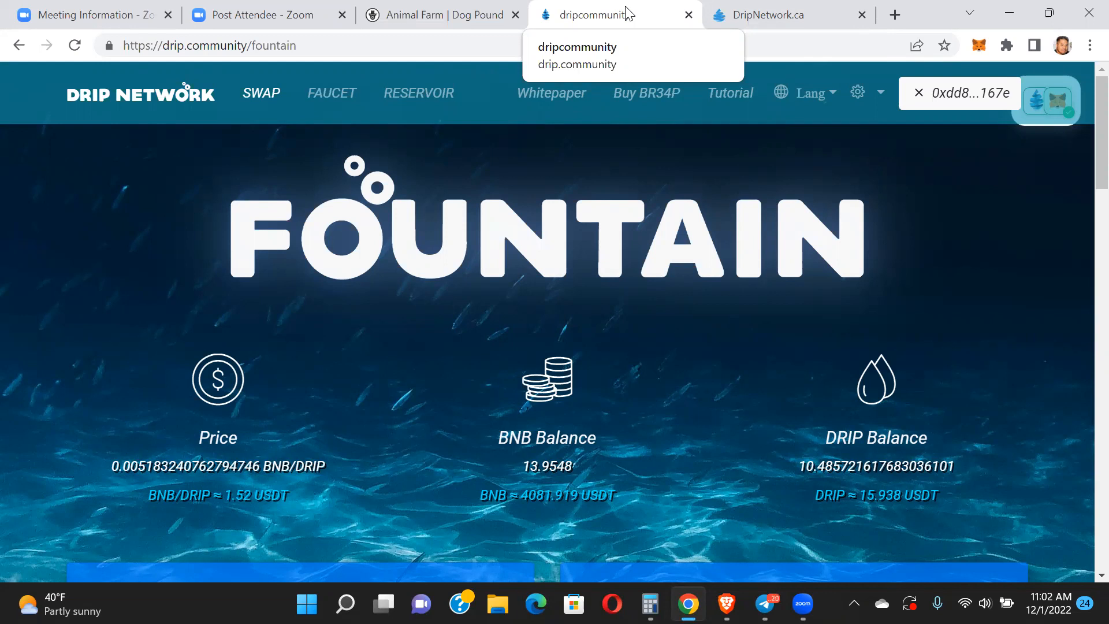
mouse_move(666, 12)
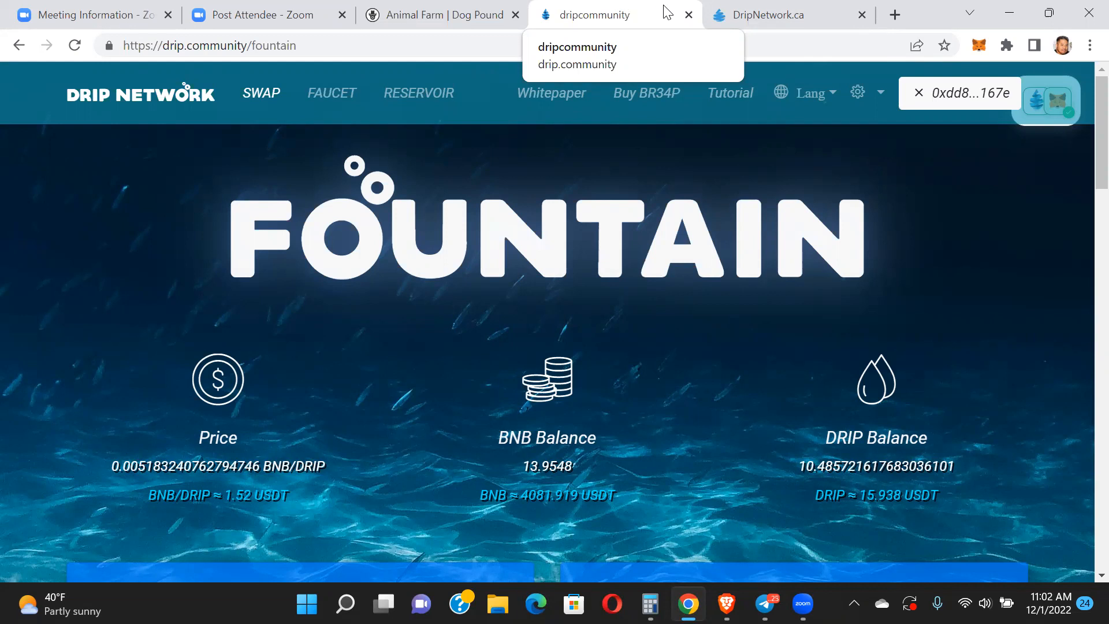
Switch to the DripNetwork.ca faucet analytics tab
left_click(789, 15)
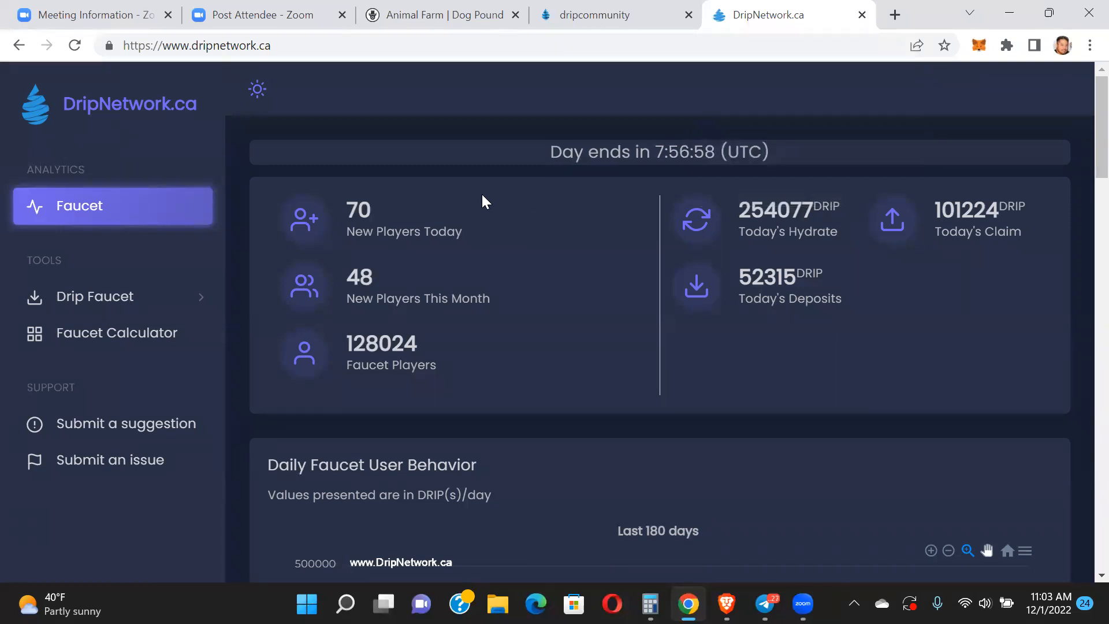
mouse_move(967, 253)
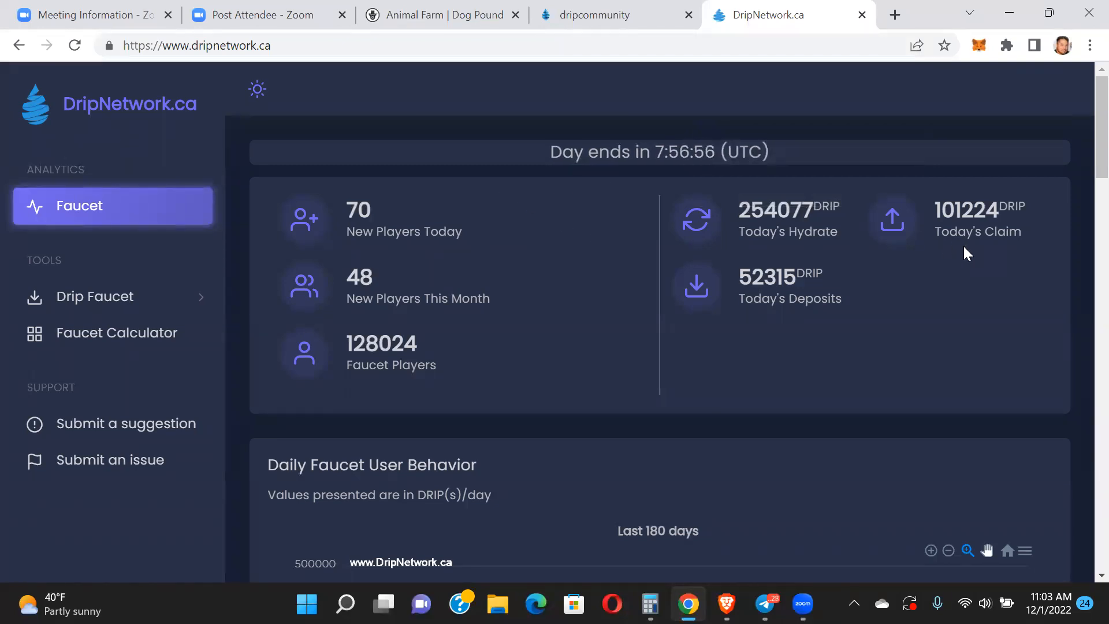
mouse_move(797, 232)
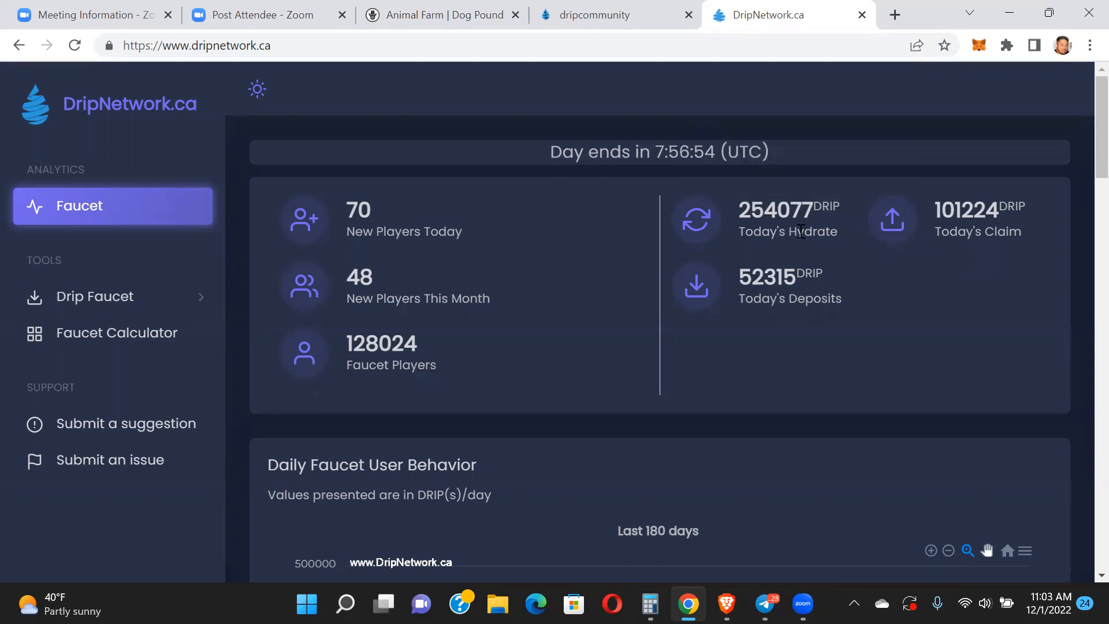
mouse_move(758, 257)
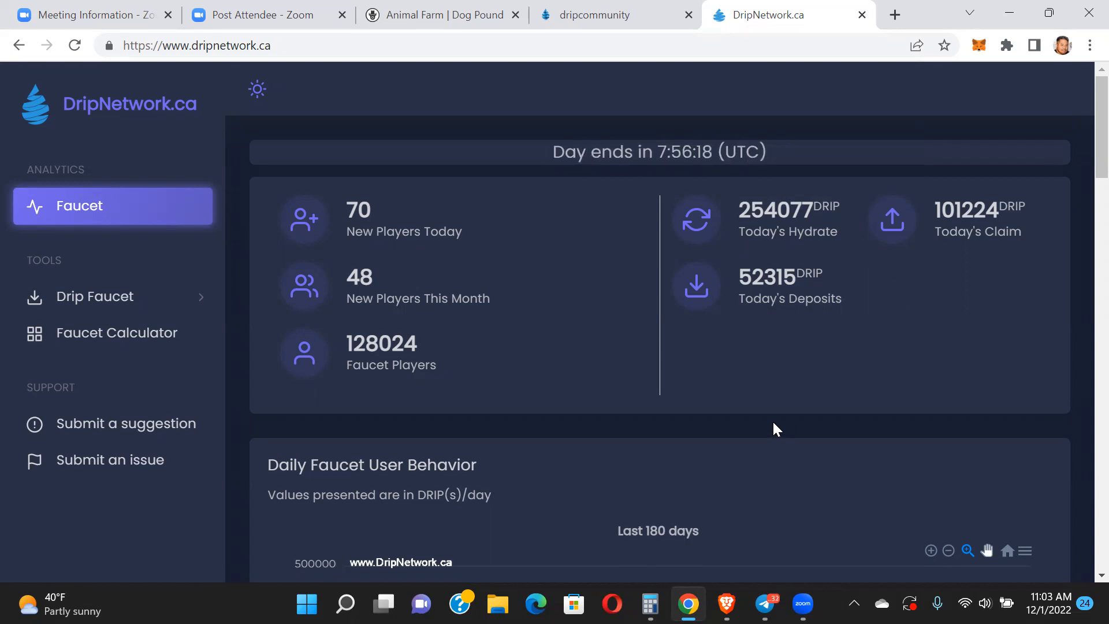
Scroll the faucet analytics slightly and return to the dripcommunity Fountain tab
scroll("down", 3)
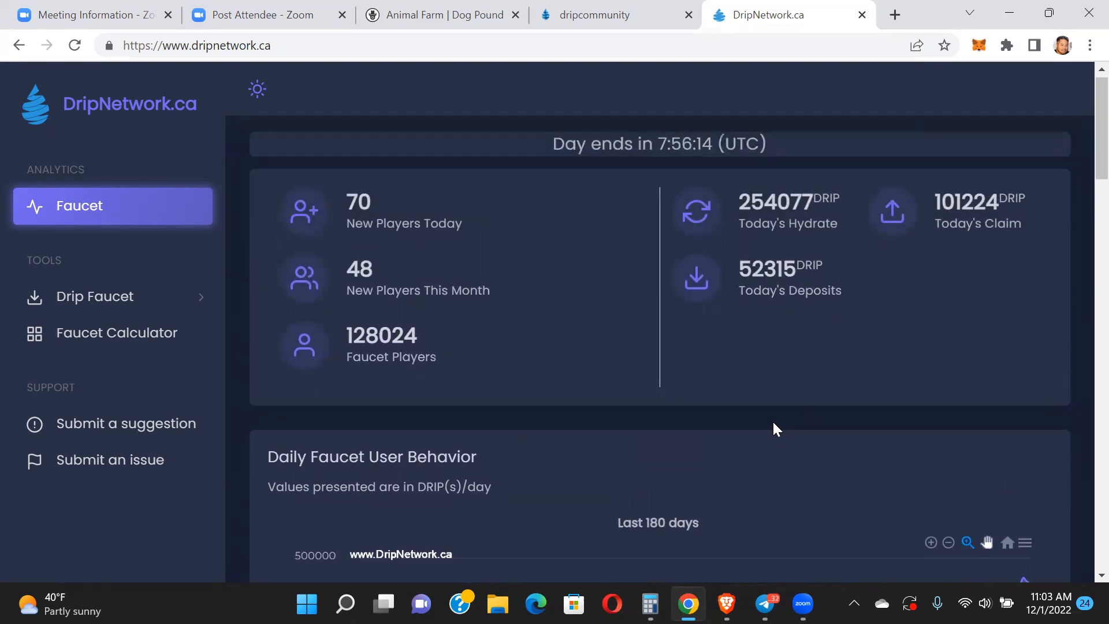
left_click(612, 15)
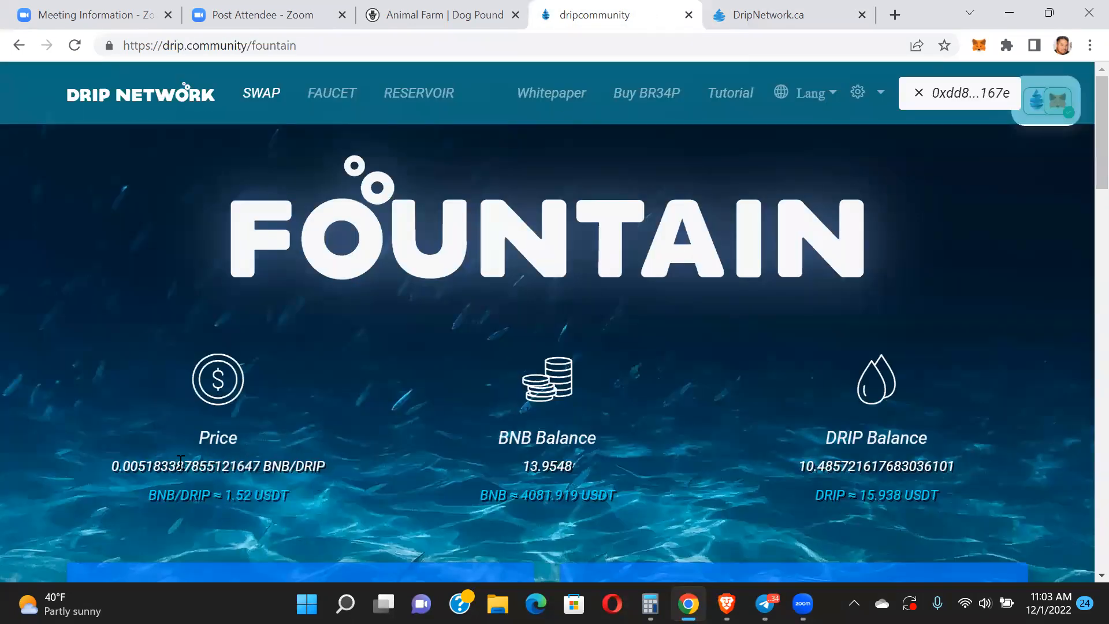
mouse_move(297, 529)
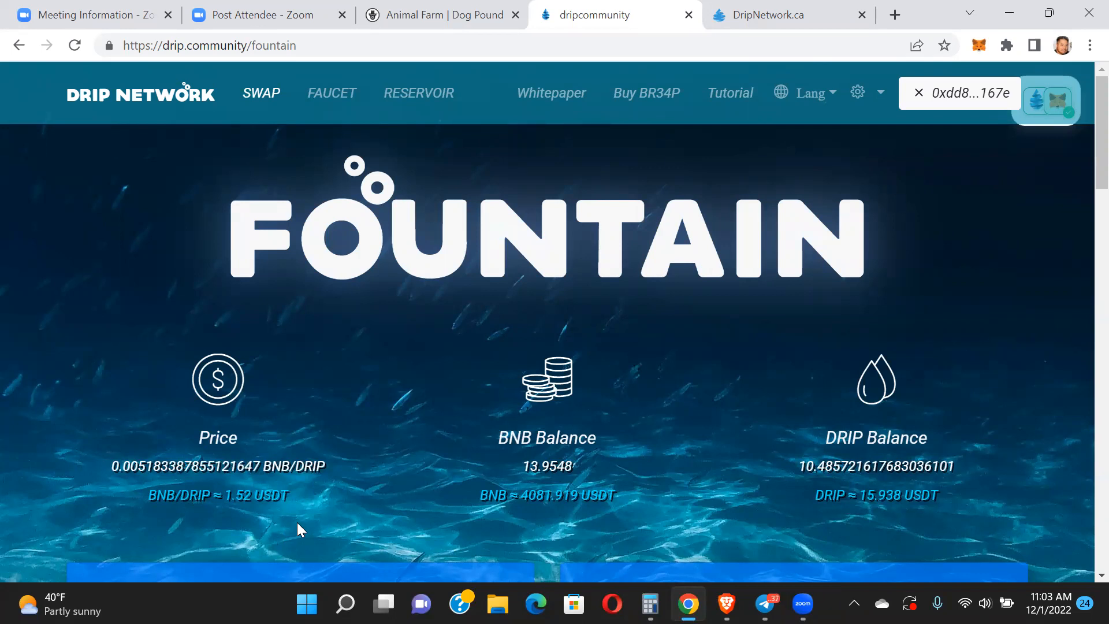
mouse_move(336, 511)
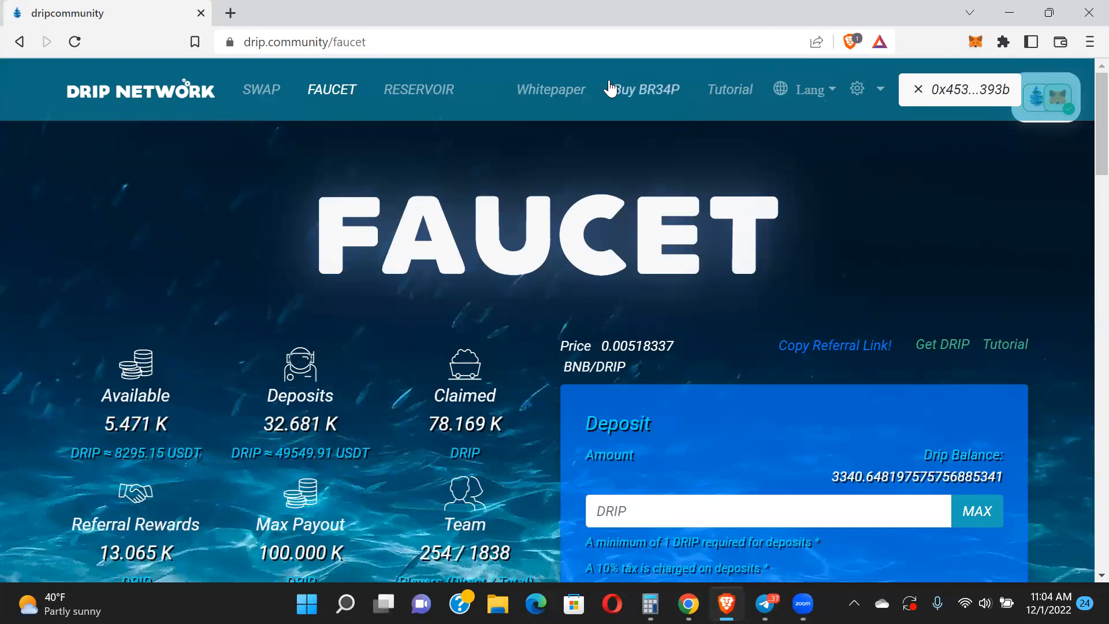
Connect MetaMask from the Faucet page and dismiss the Connection Successful dialog
left_click(74, 42)
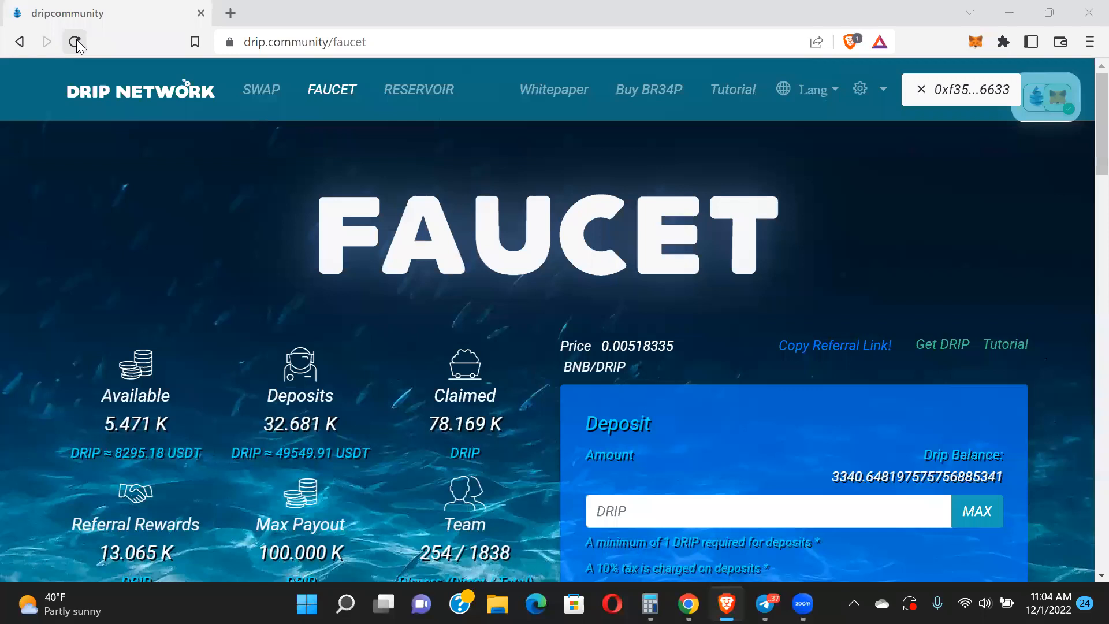
left_click(76, 42)
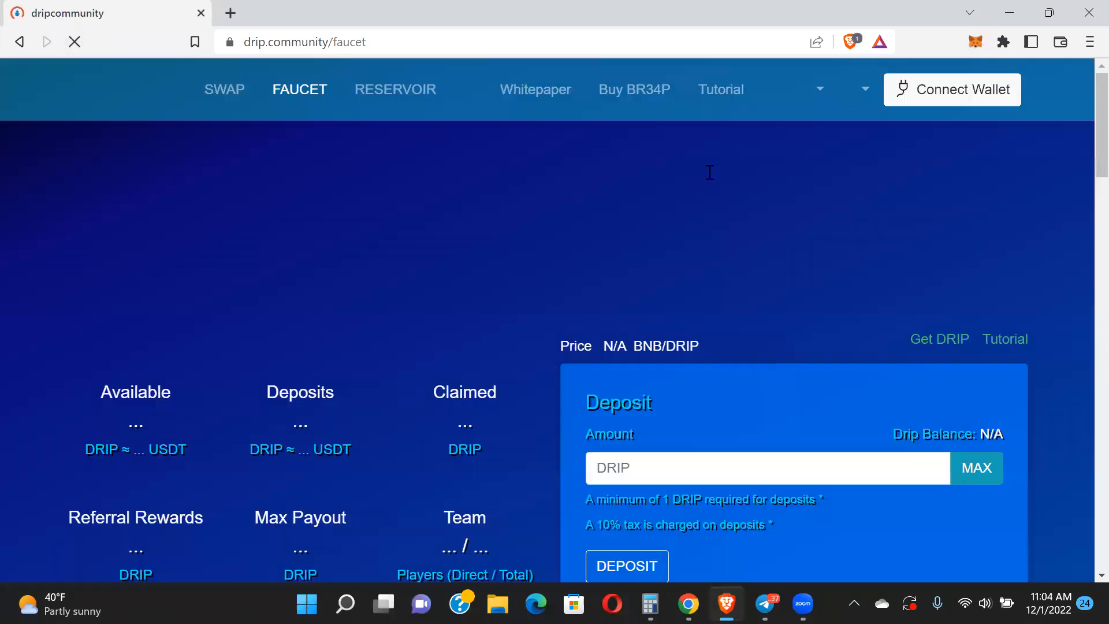
left_click(951, 89)
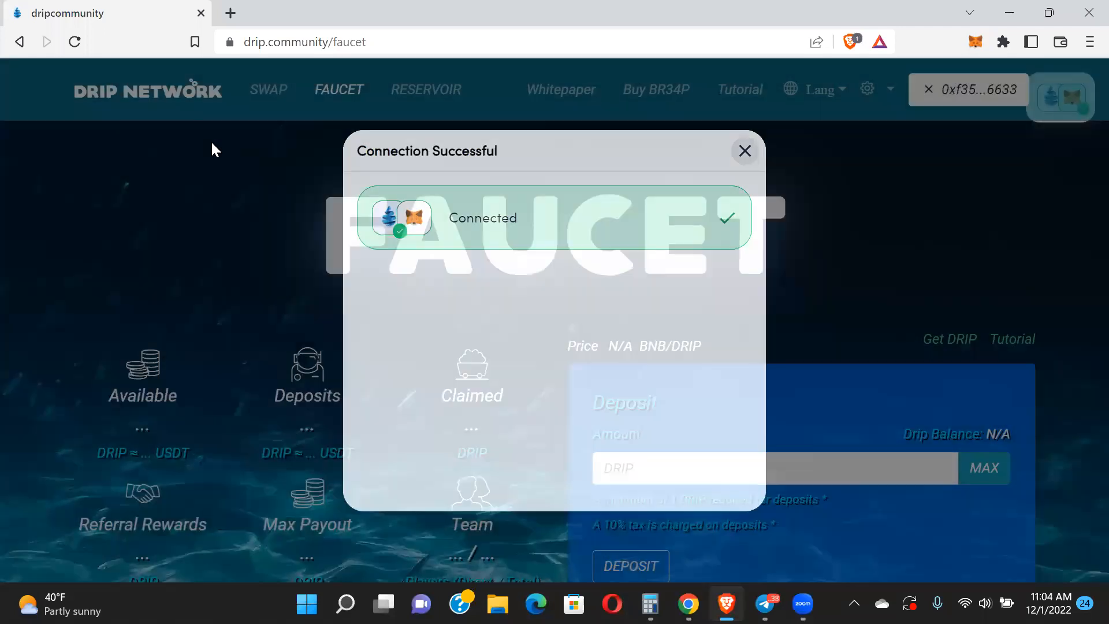
left_click(261, 90)
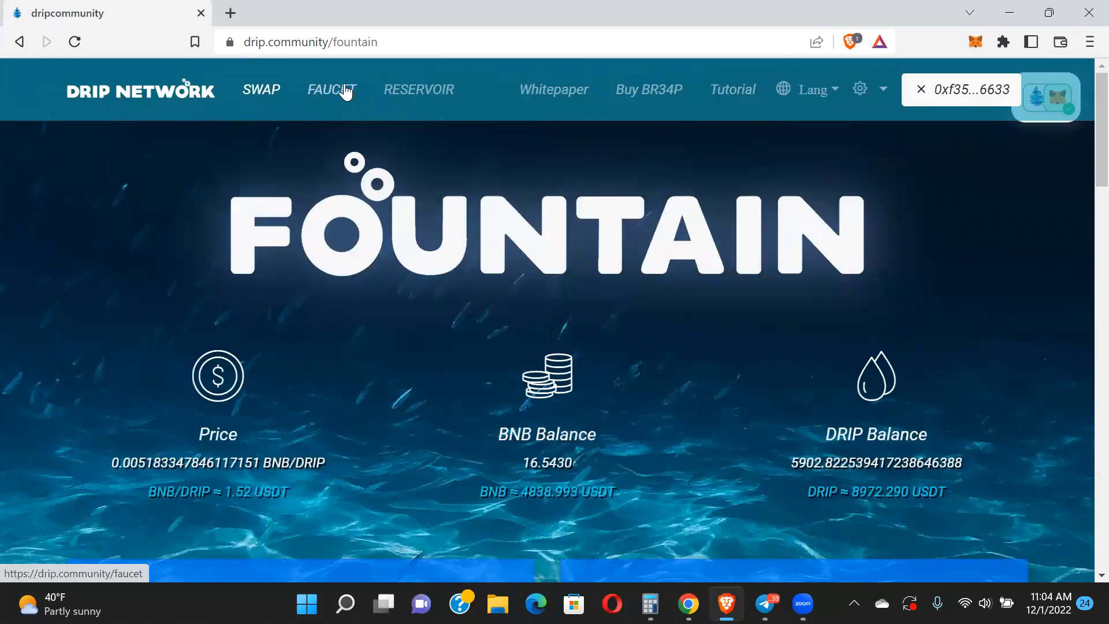
On the Faucet page, switch to Team Airdrop and use my own address as player
left_click(332, 89)
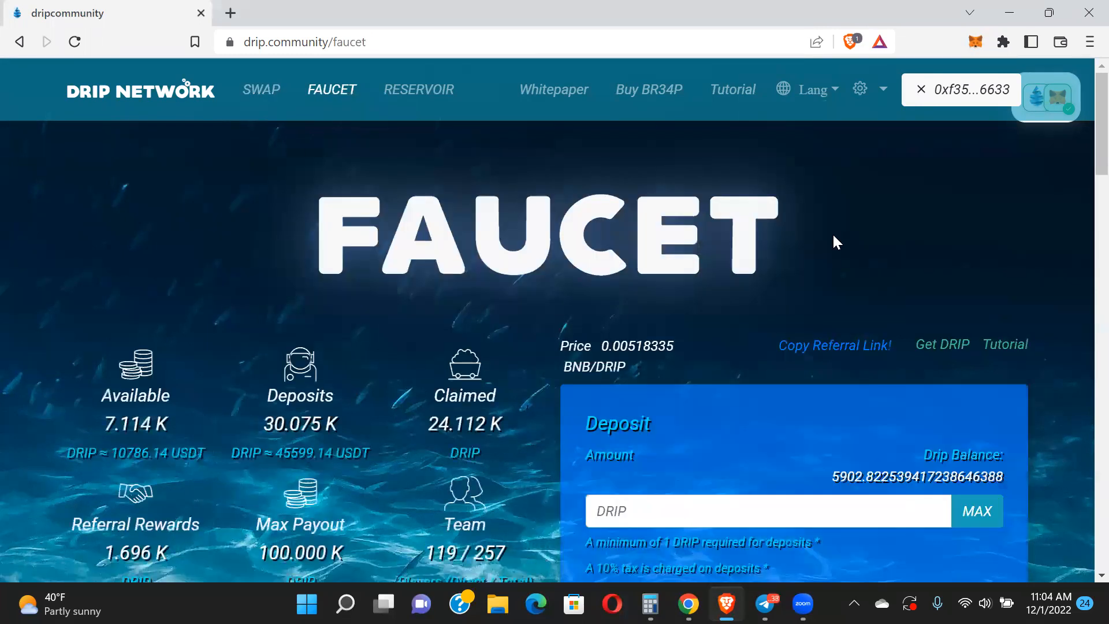
mouse_move(1085, 146)
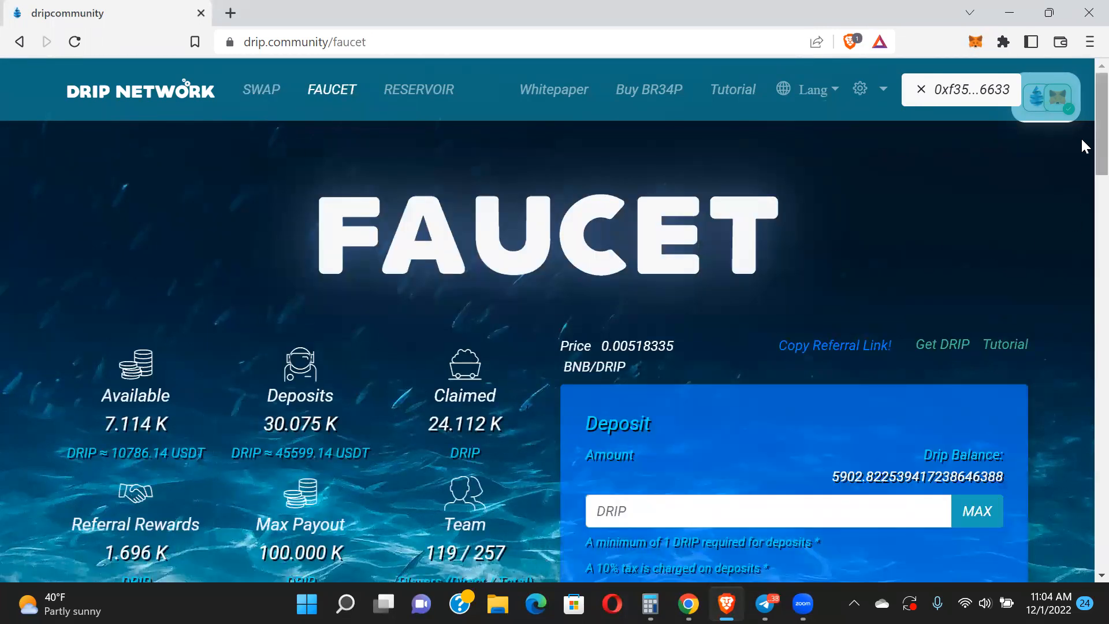
scroll("down", 3)
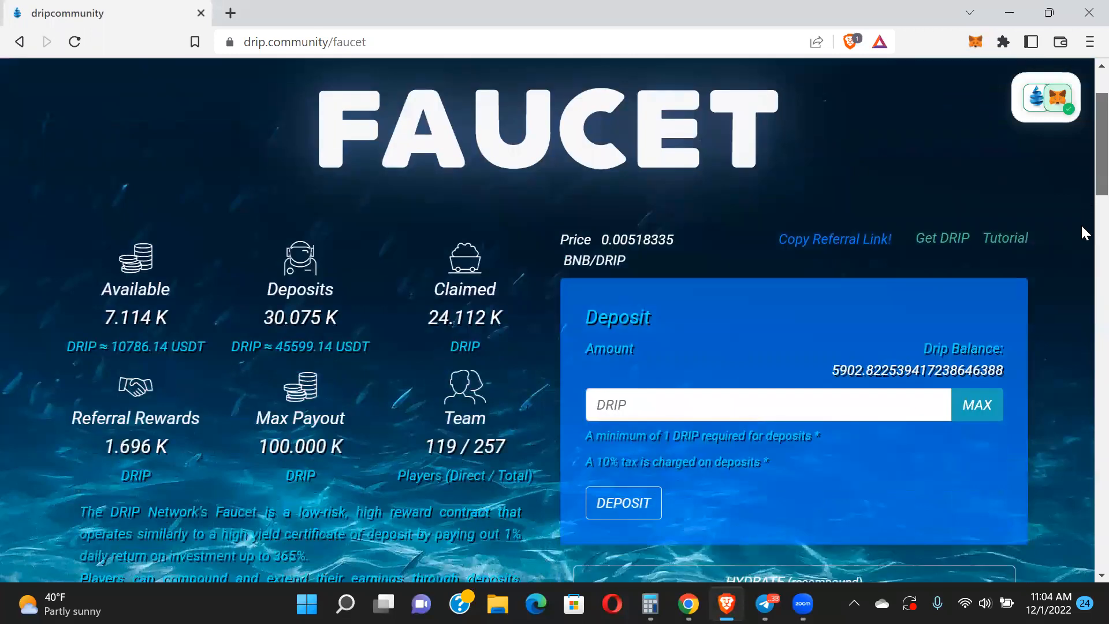
scroll("down", 3)
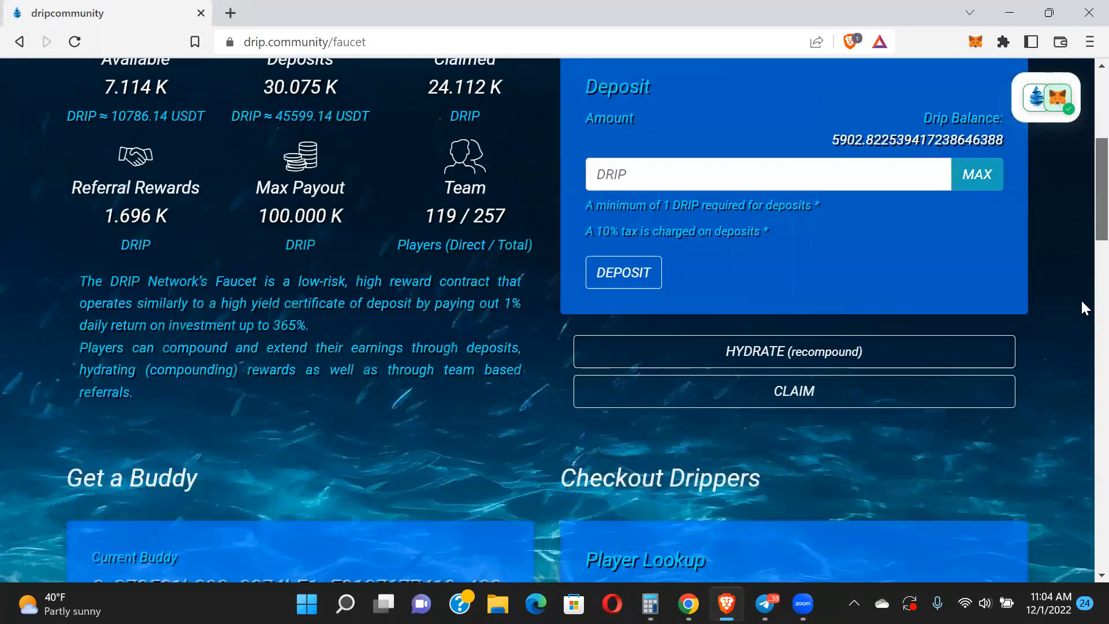
scroll("down", 3)
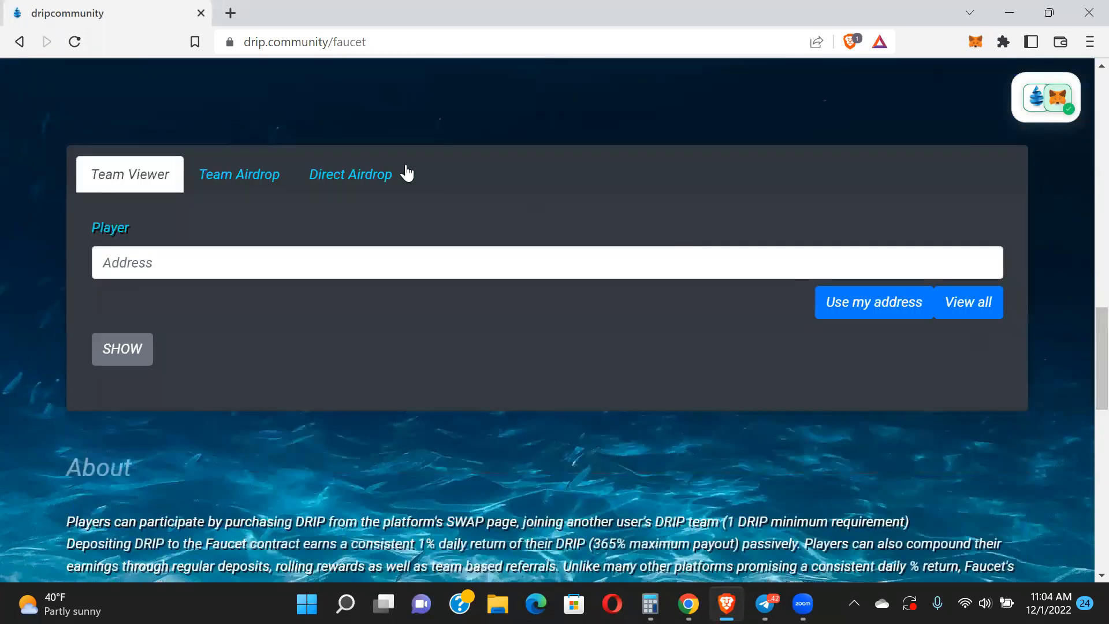
left_click(238, 175)
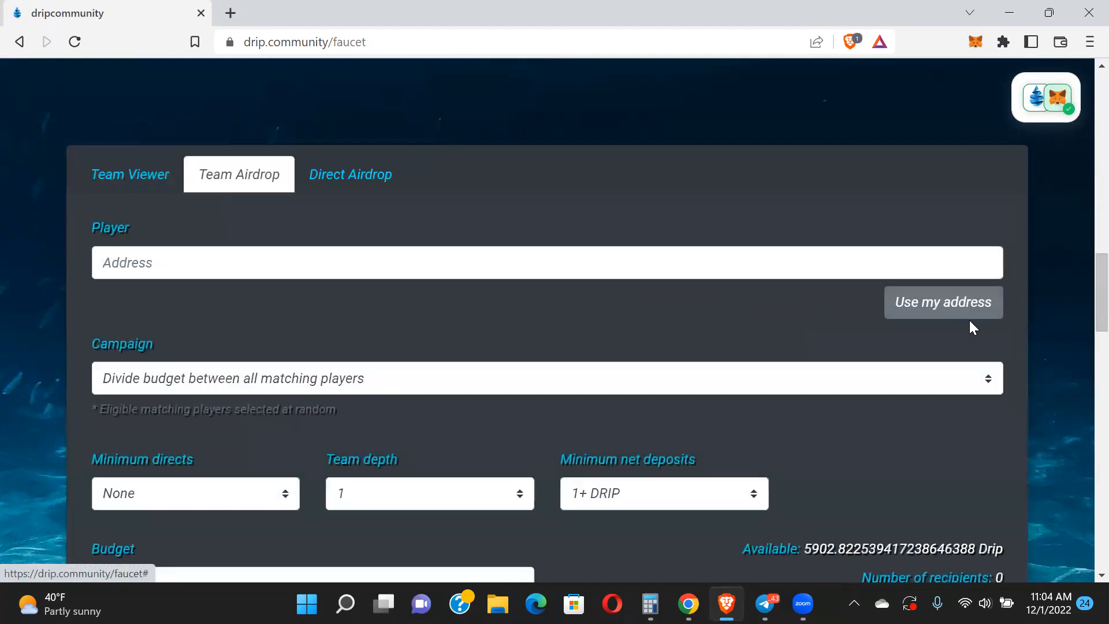
left_click(943, 302)
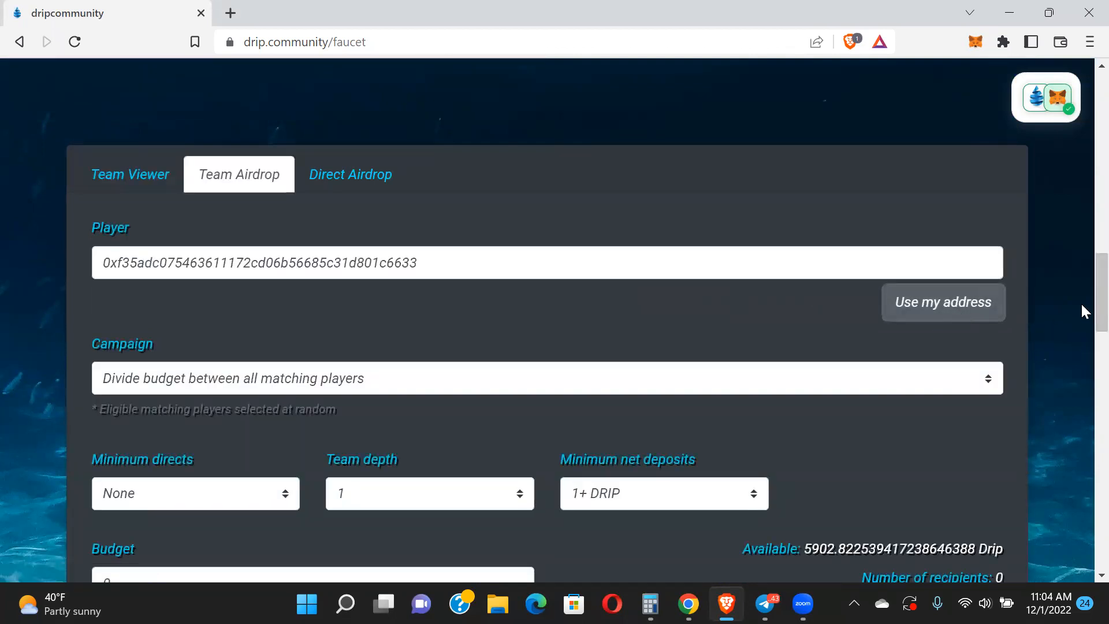
Require 50+ DRIP minimum net deposits and enter a 1000 DRIP budget
scroll("down", 3)
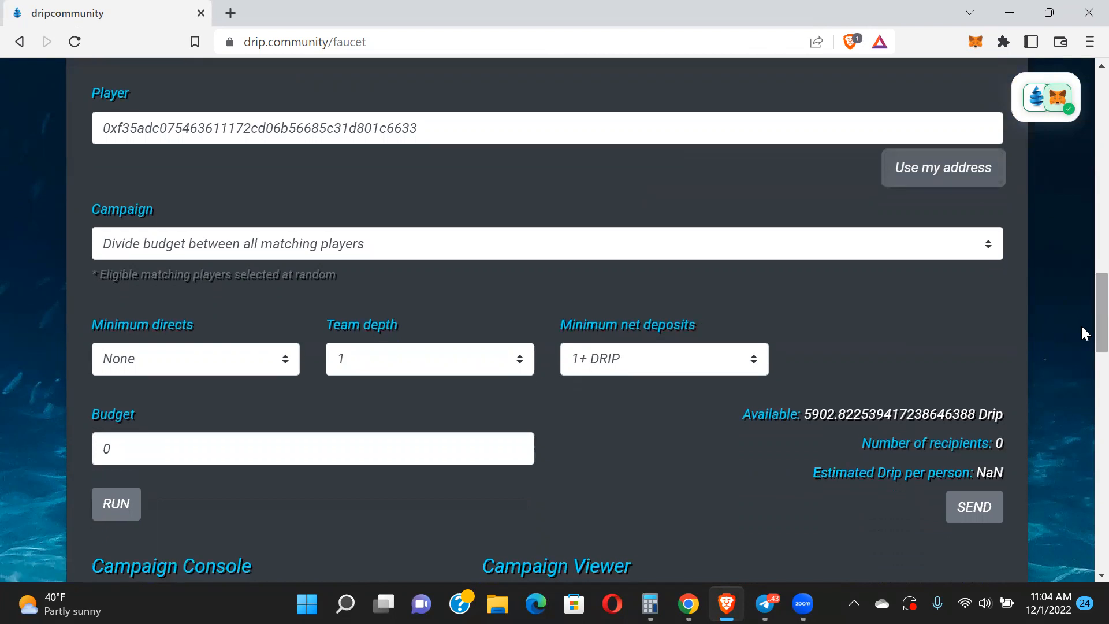
mouse_move(244, 367)
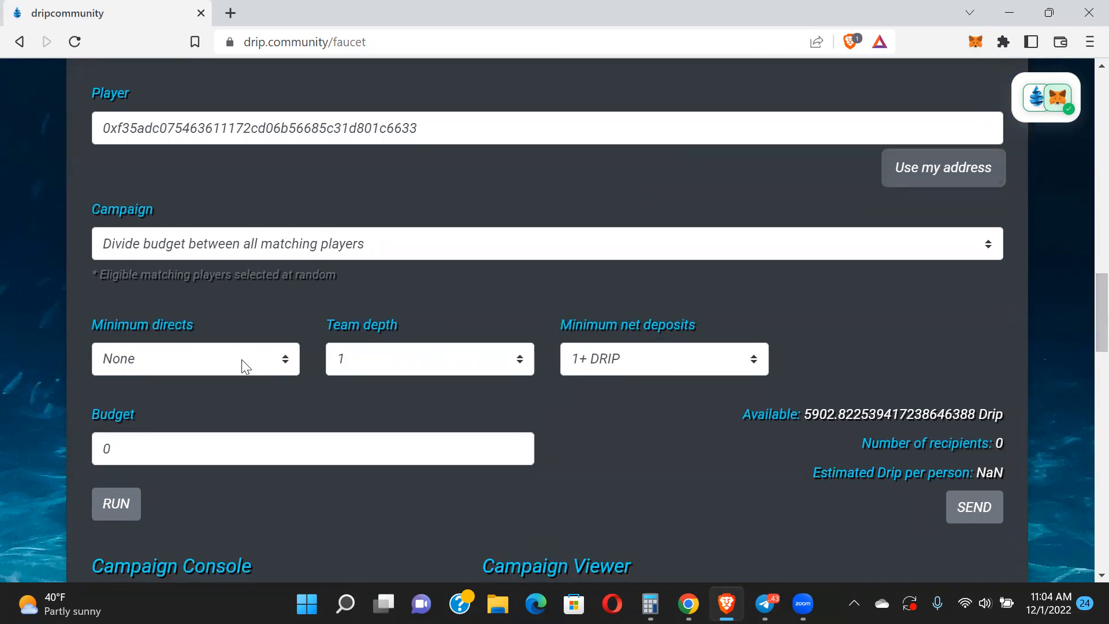
mouse_move(444, 351)
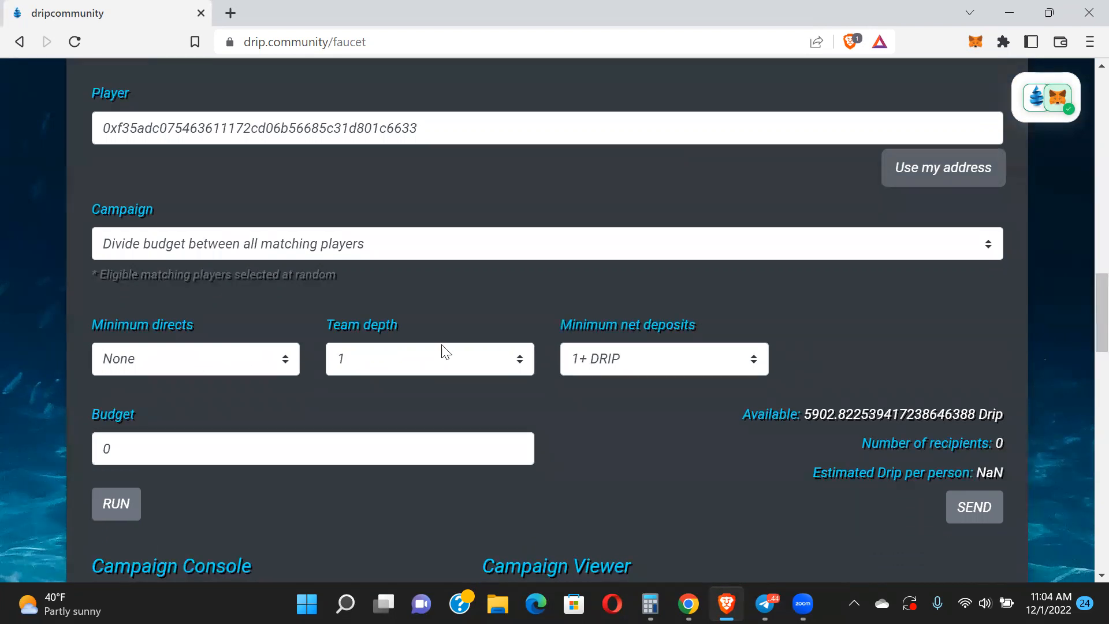
mouse_move(351, 362)
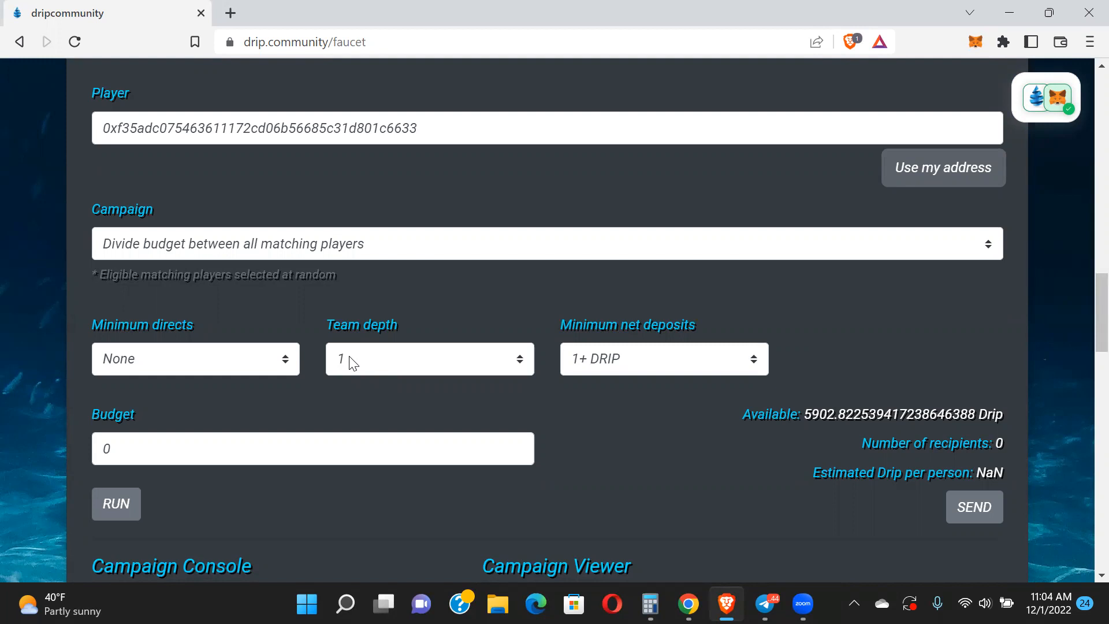
mouse_move(597, 364)
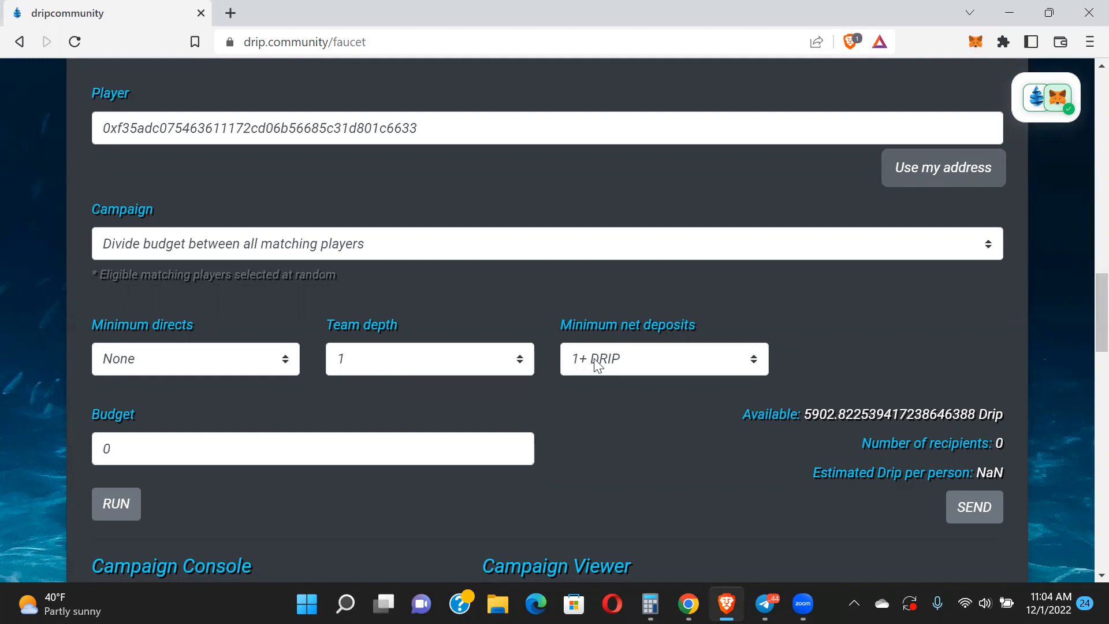
left_click(663, 358)
type("1")
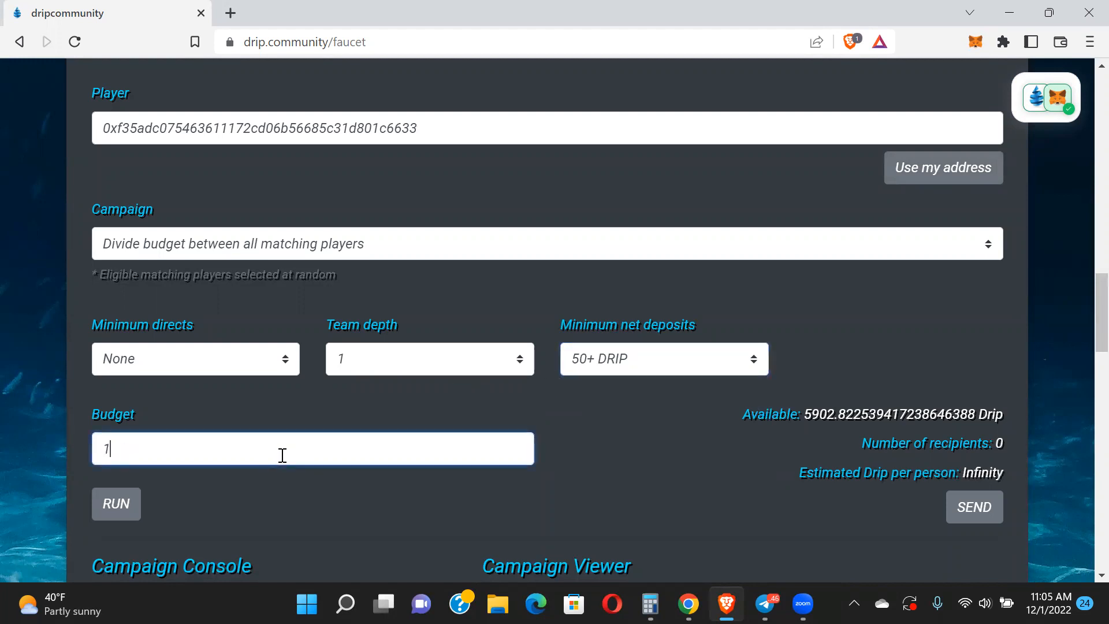
type("000")
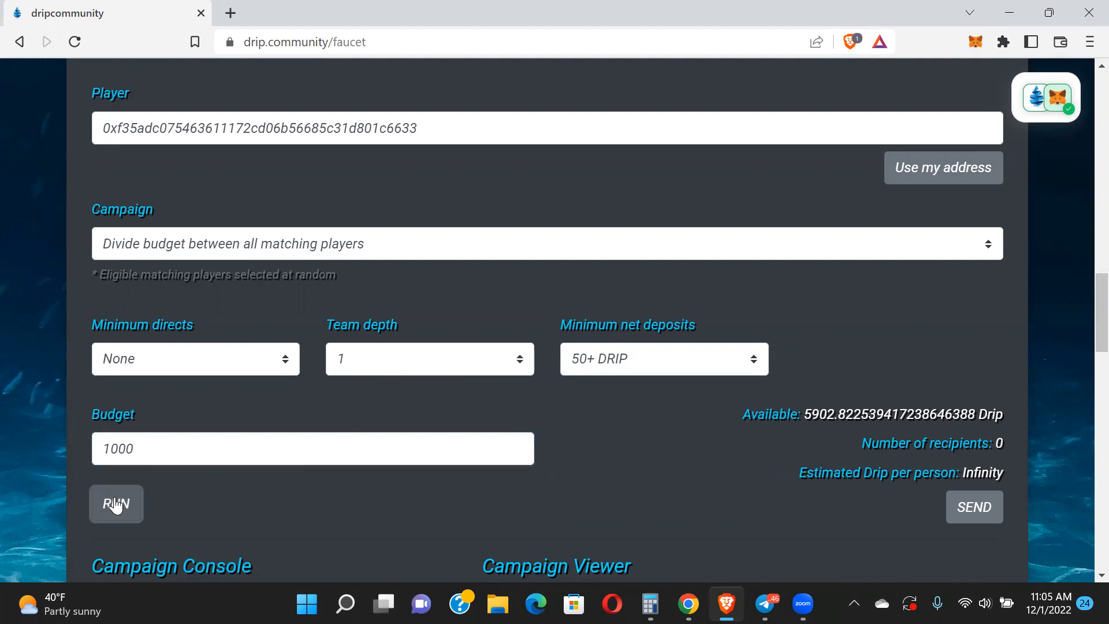
Run the campaign search and scroll through the 87 eligible recipients
left_click(115, 504)
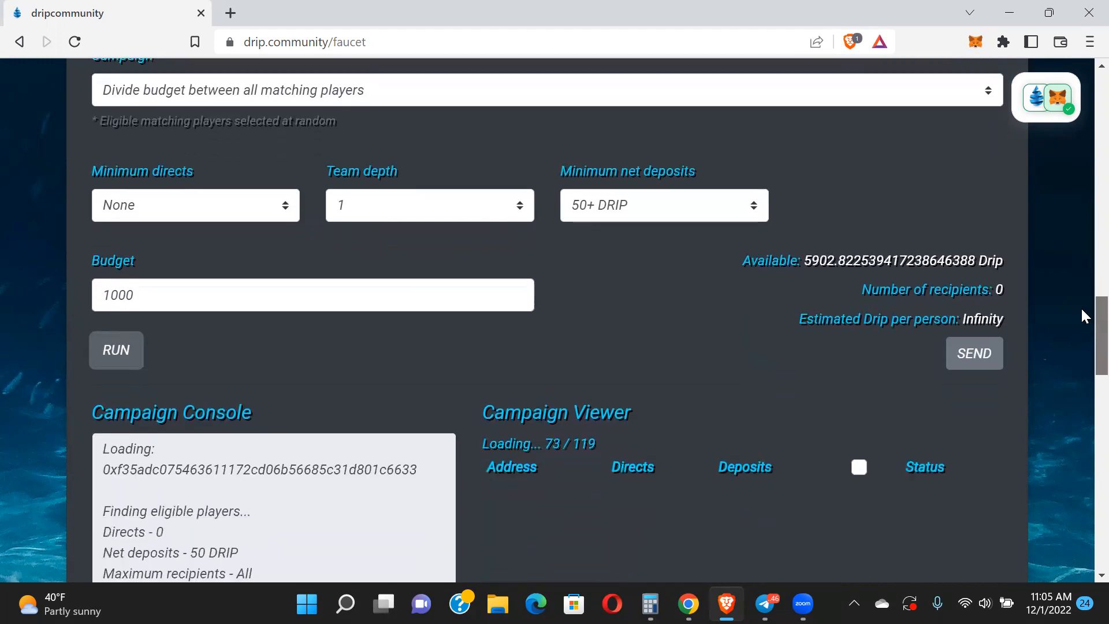
scroll("down", 3)
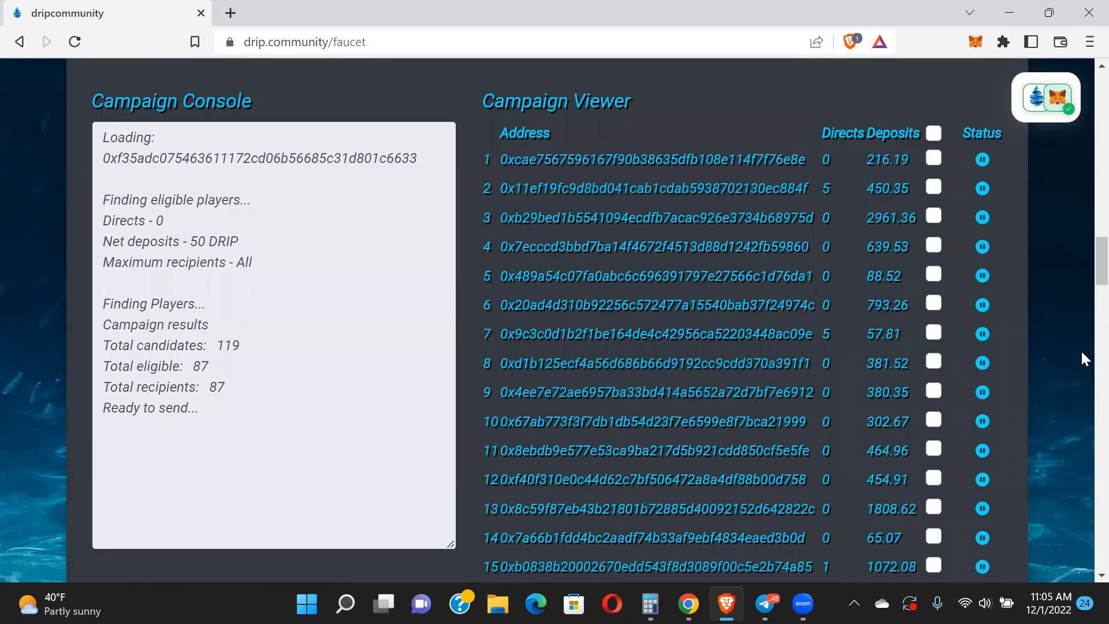
scroll("down", 3)
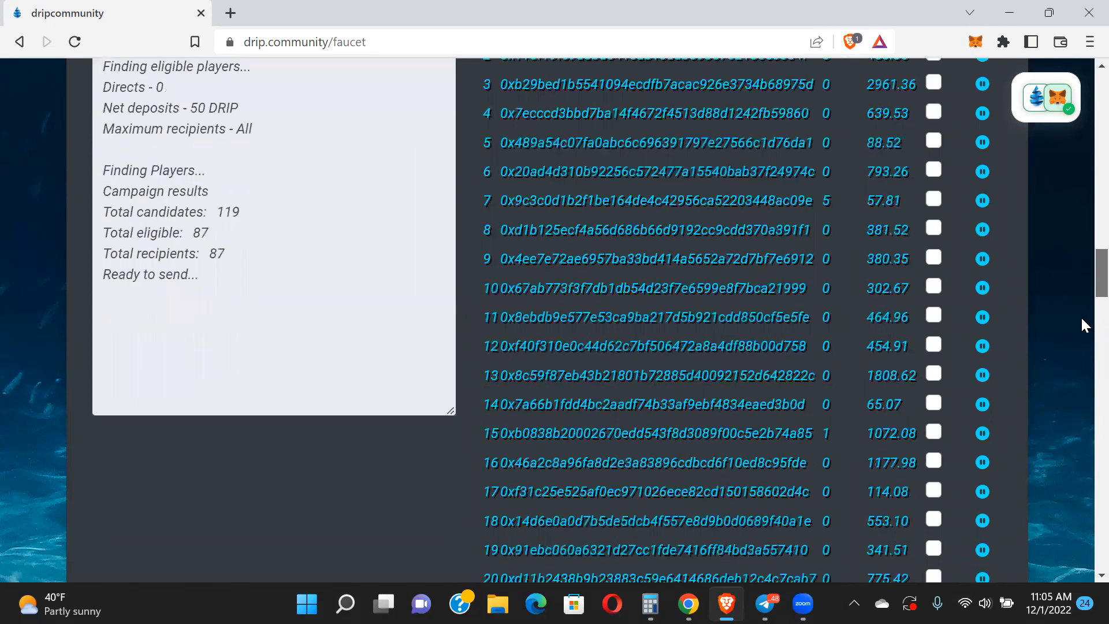
scroll("down", 3)
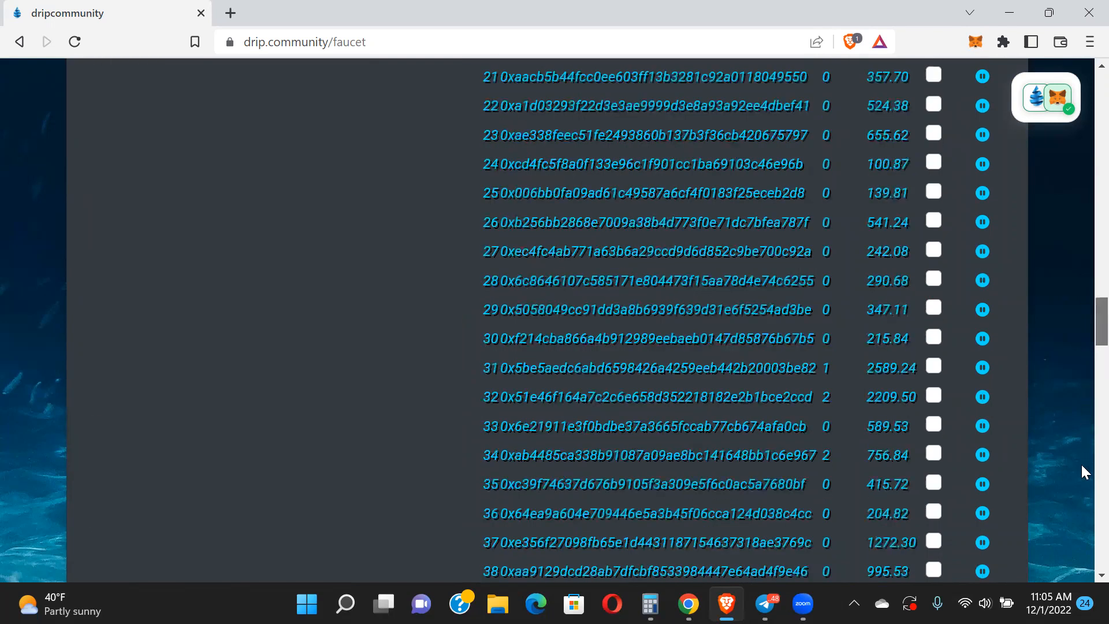
scroll("down", 3)
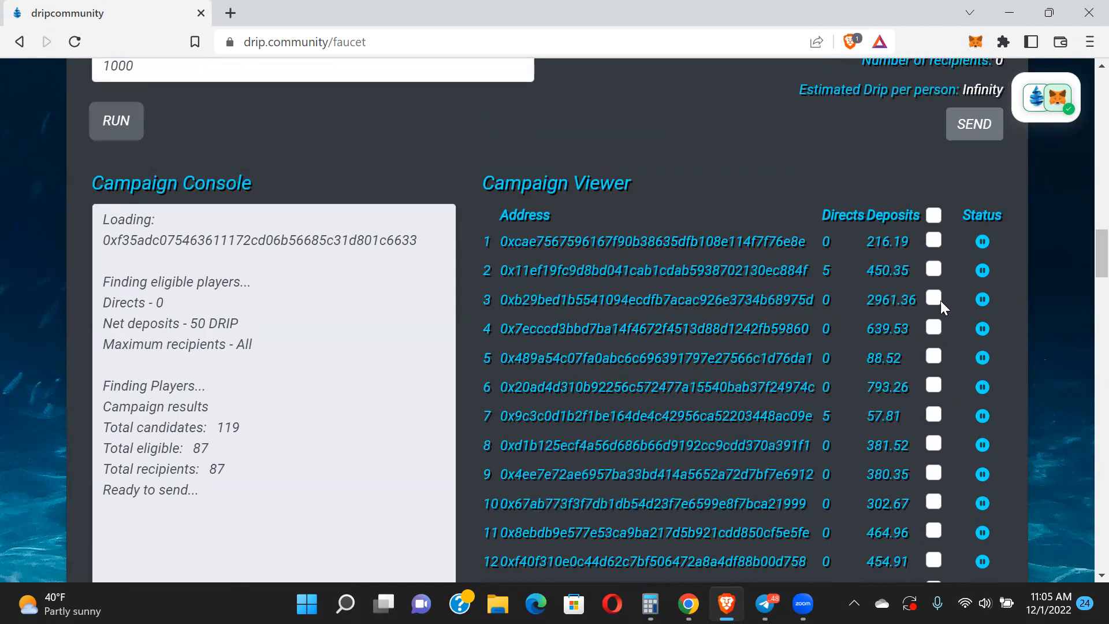
Tick players 3, 7, 17, 32 and 36 as airdrop recipients in the Campaign Viewer
left_click(934, 298)
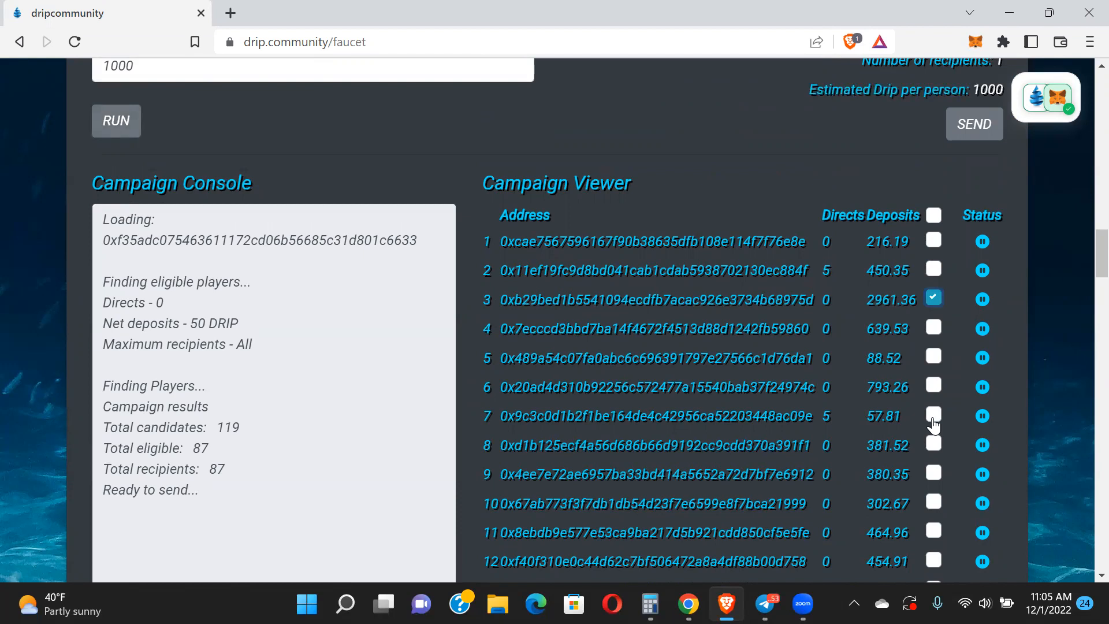
left_click(934, 415)
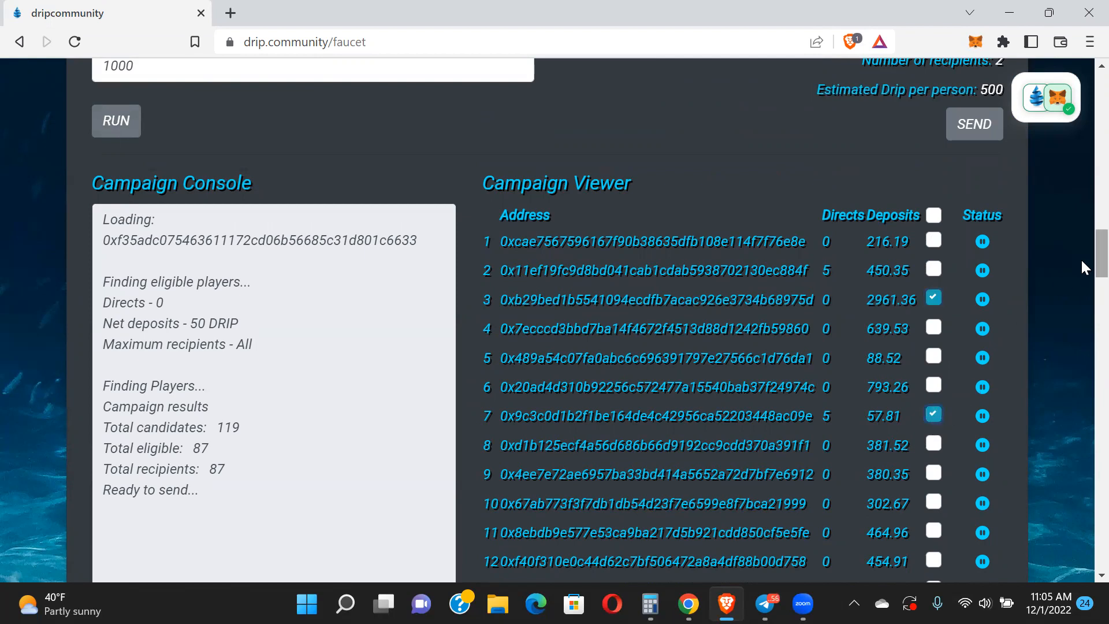
scroll("down", 3)
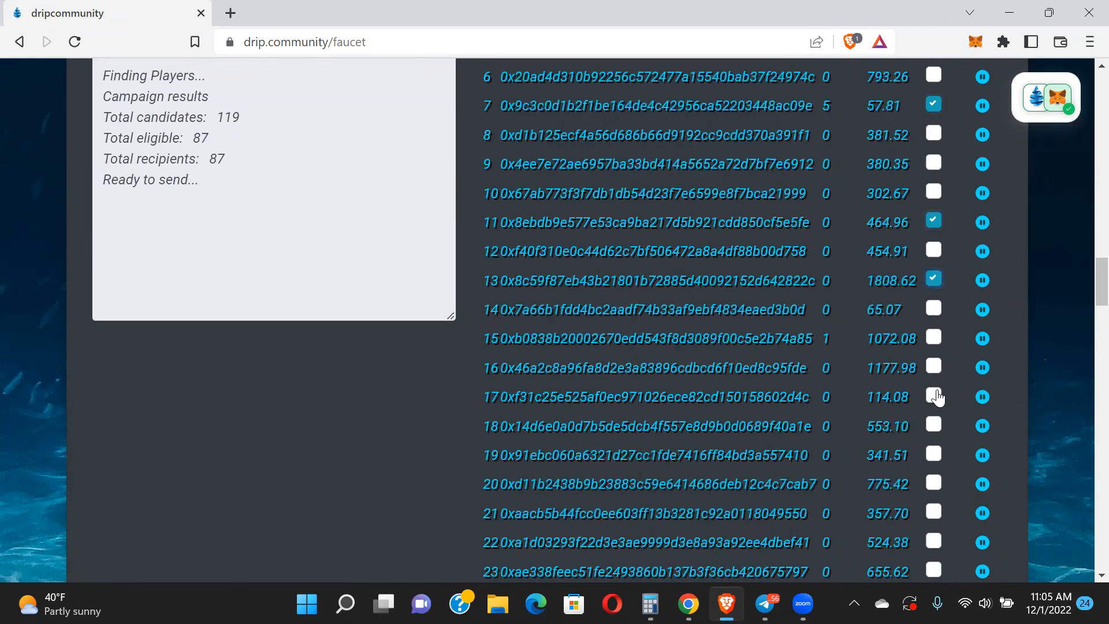
left_click(933, 396)
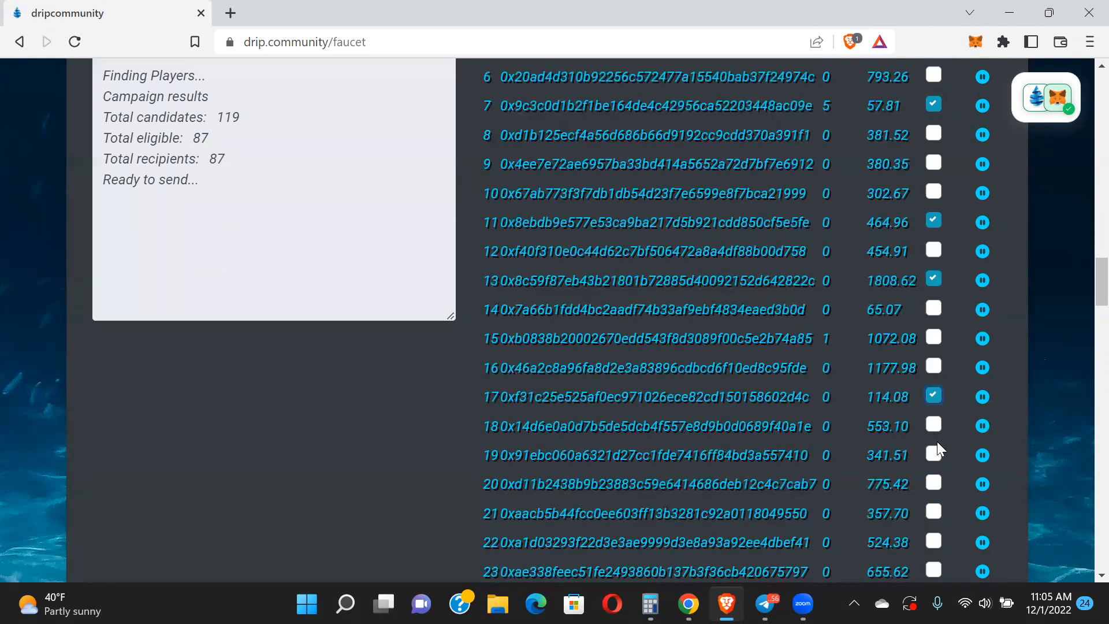
mouse_move(1061, 507)
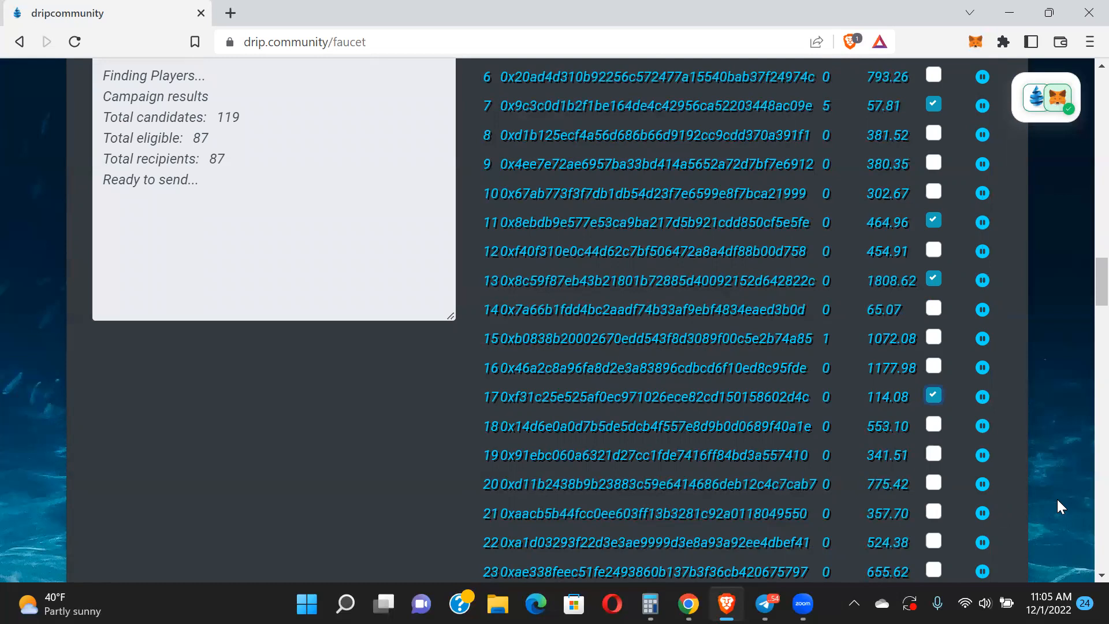
scroll("down", 3)
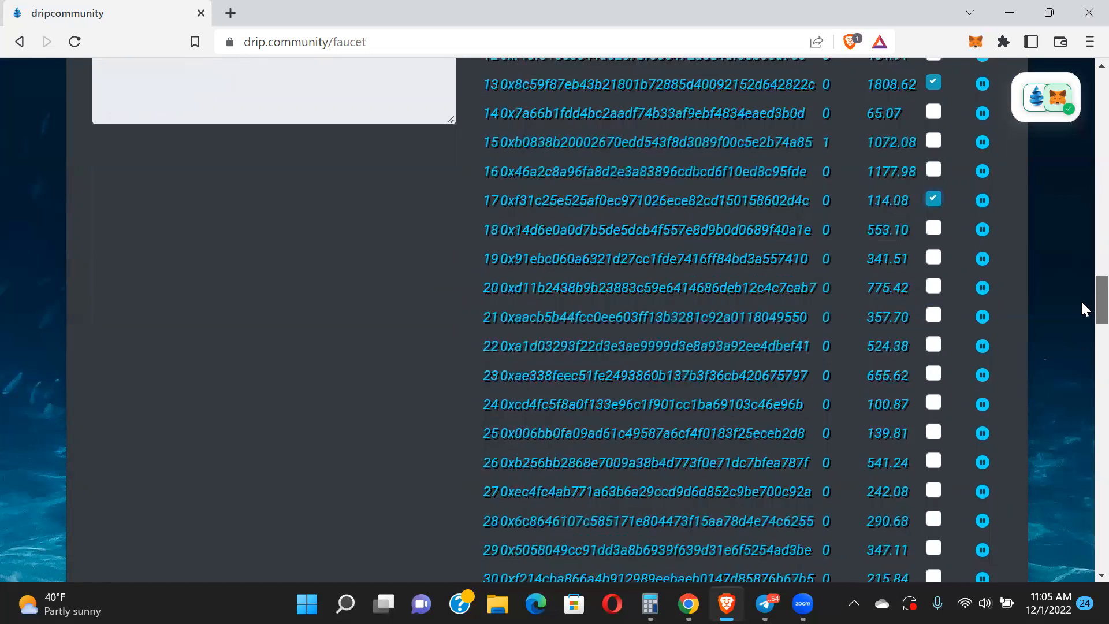
scroll("down", 3)
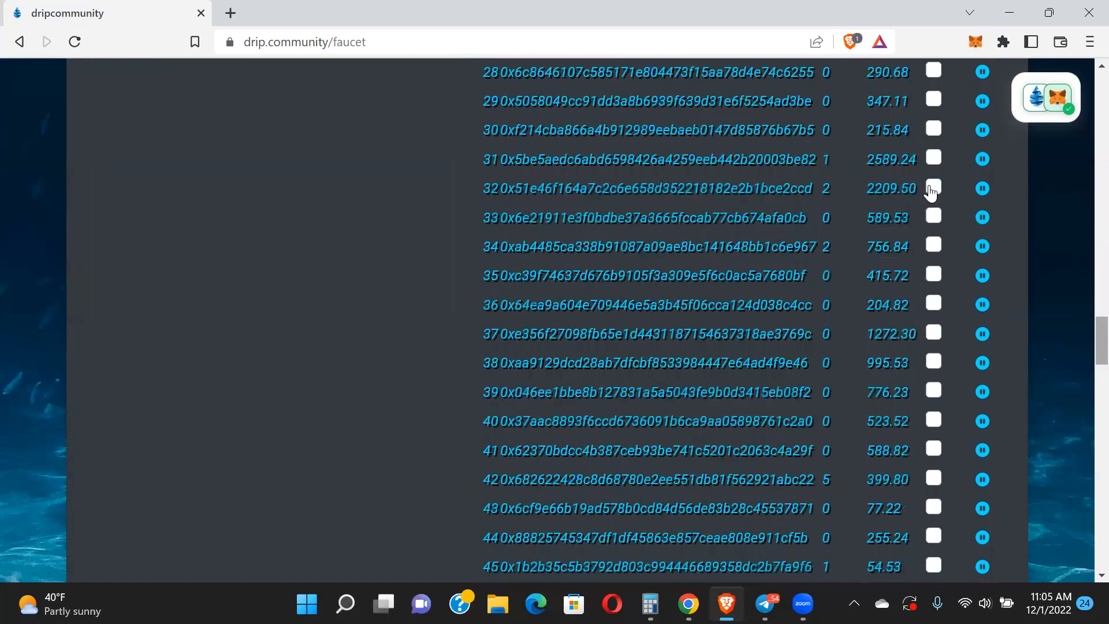
left_click(934, 187)
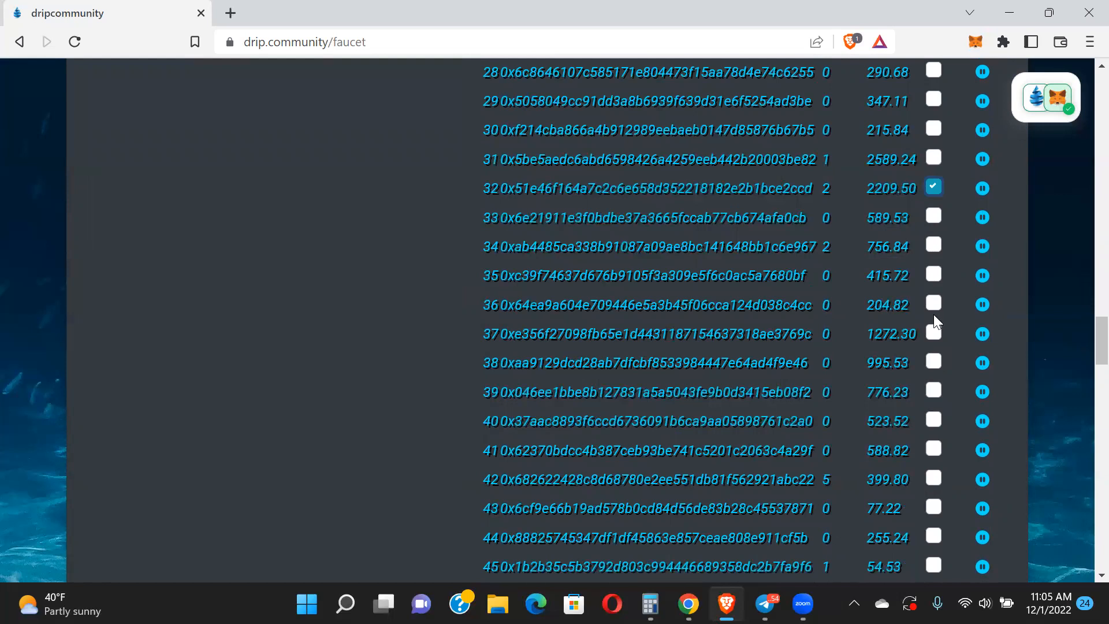
left_click(933, 304)
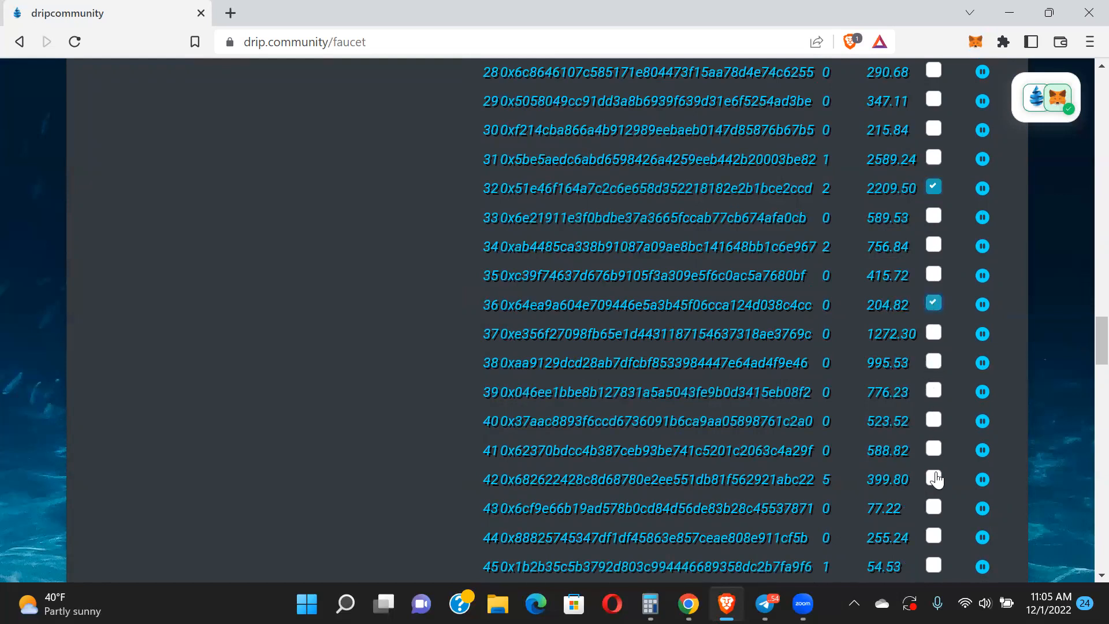
mouse_move(935, 522)
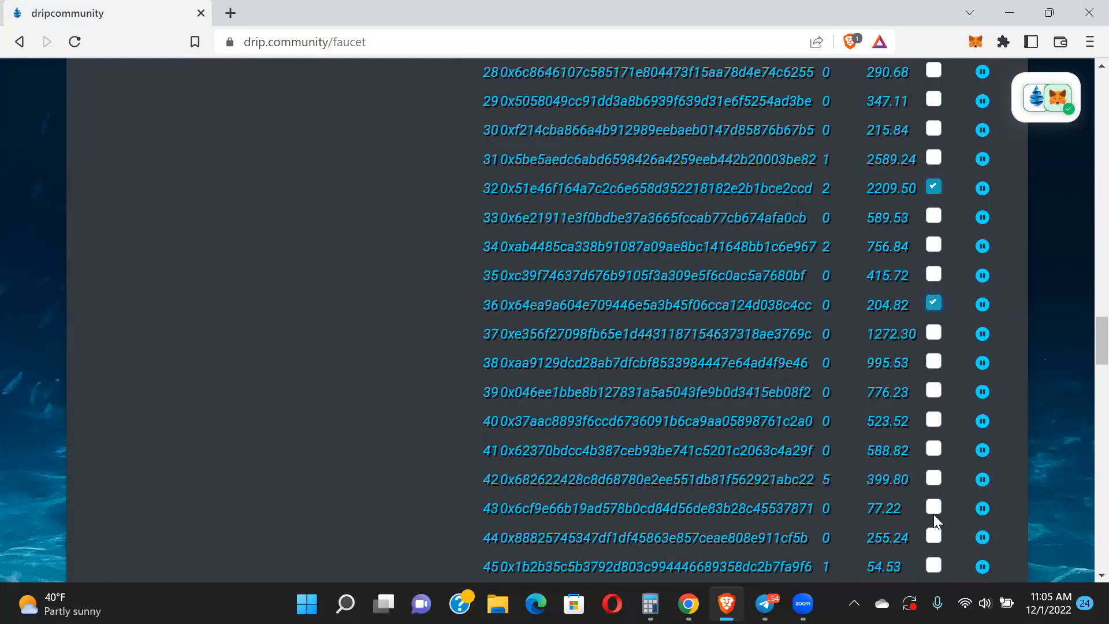
Tick the last recipients including player 45, reaching ten players at 100 DRIP each, and return to the settings
left_click(934, 507)
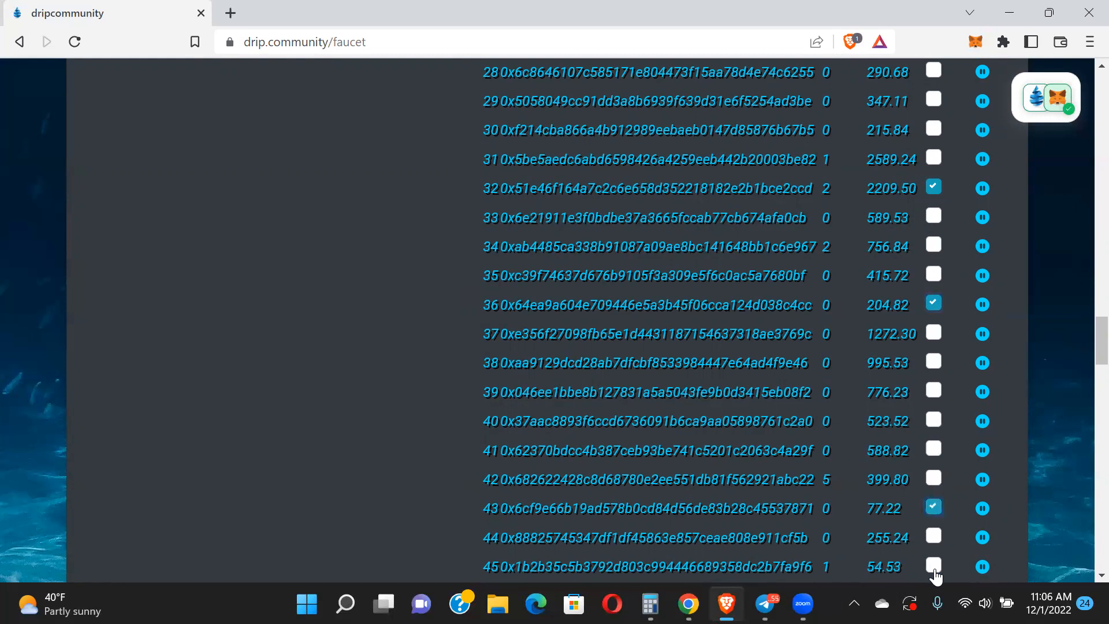
left_click(933, 566)
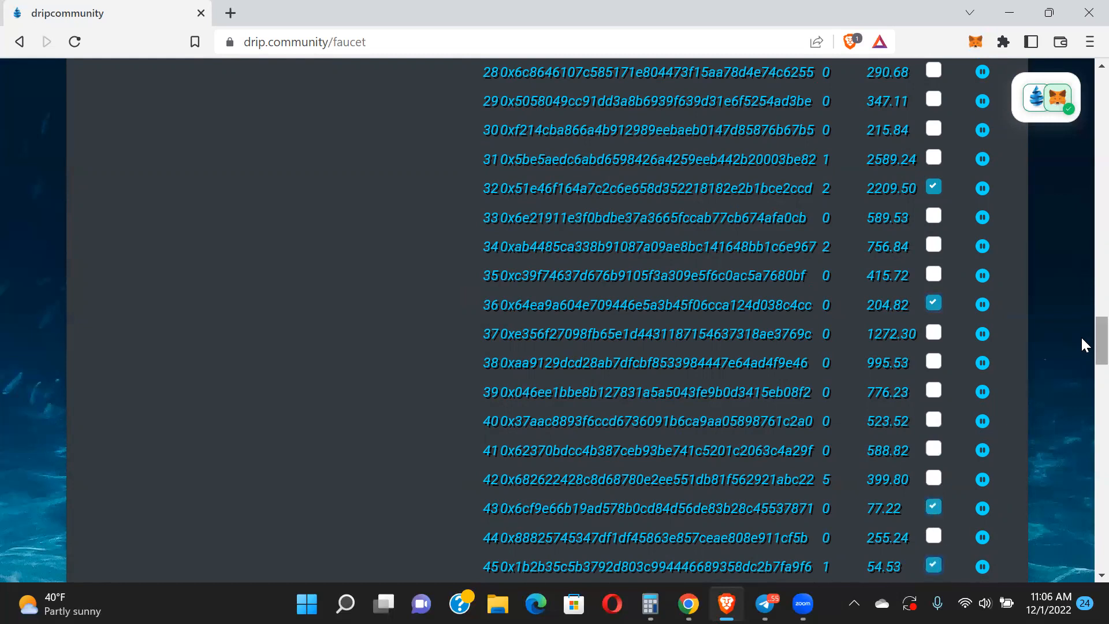
scroll("down", 3)
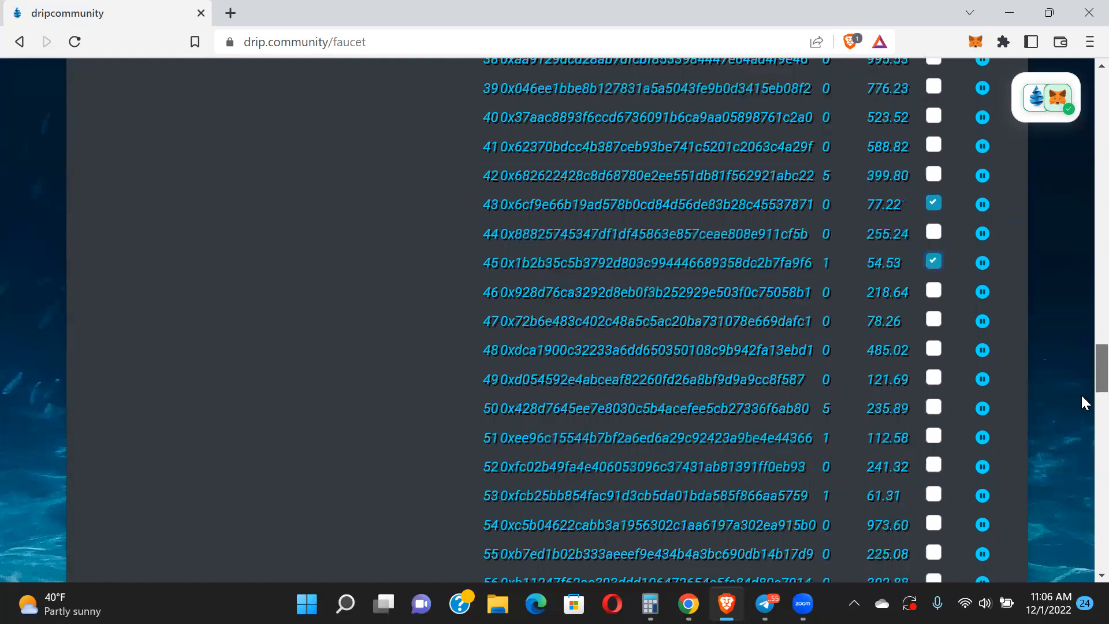
scroll("down", 3)
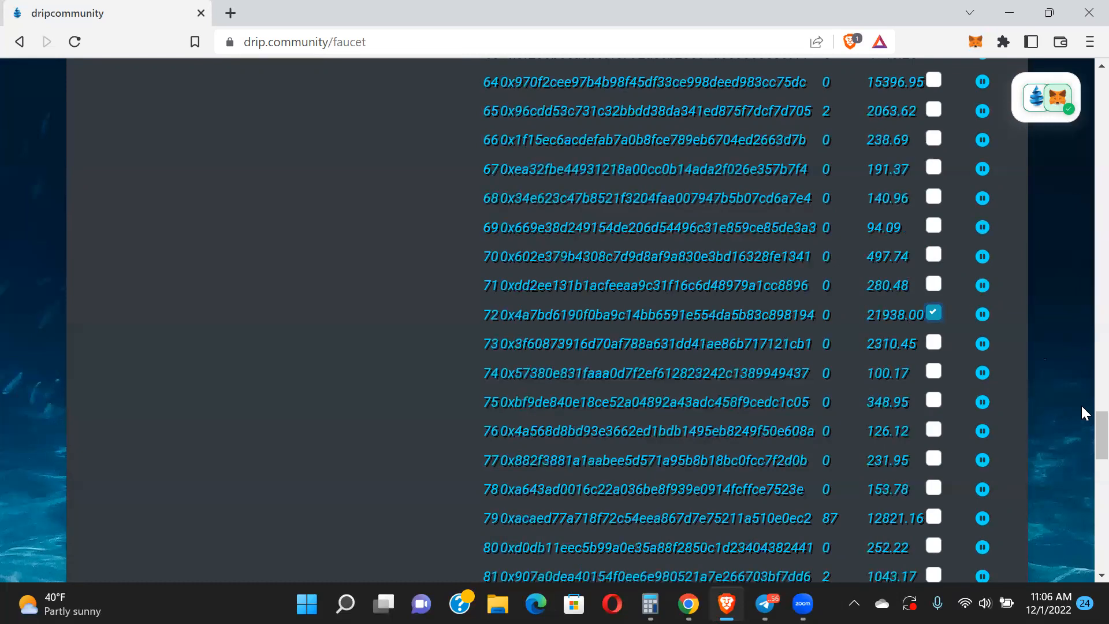
scroll("down", 3)
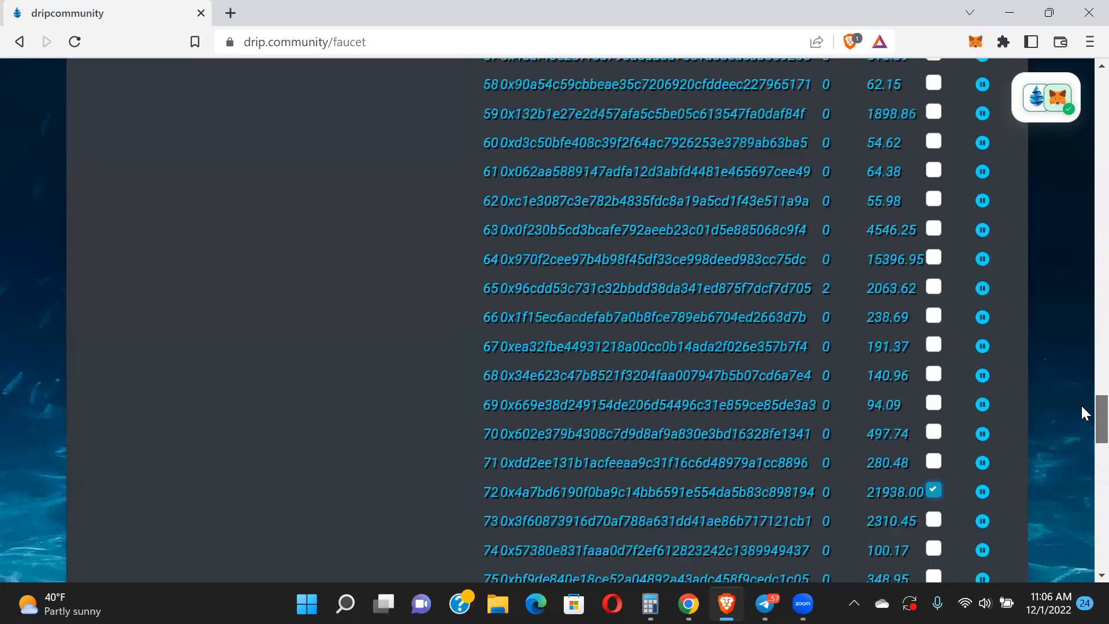
scroll("up", 3)
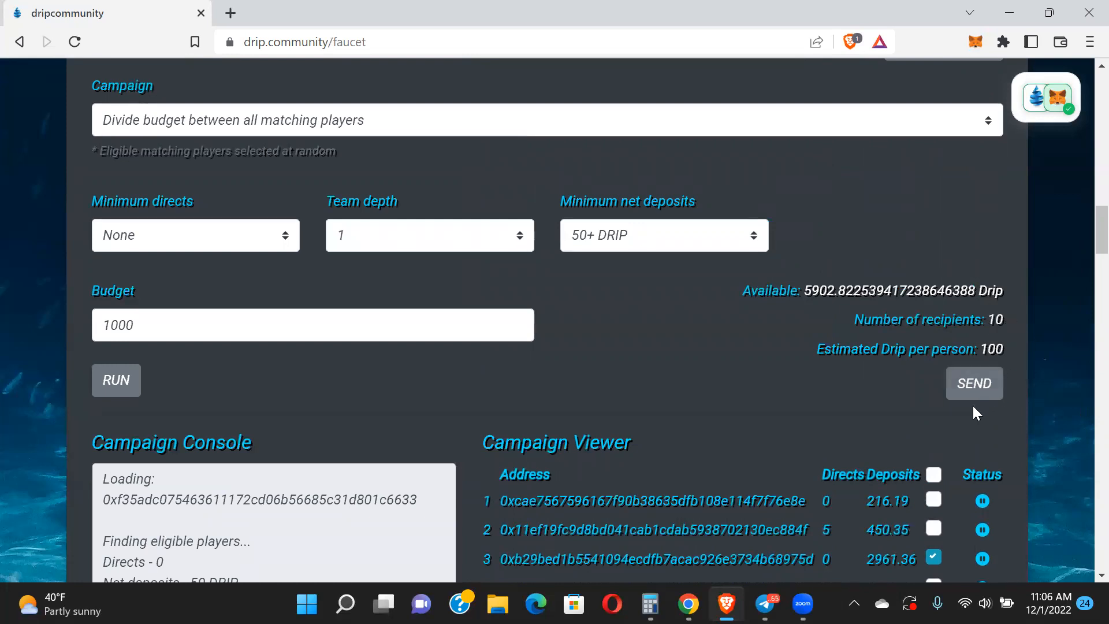
Send the airdrop and approve the first 100-DRIP transfers in MetaMask, leaving 5702.82 DRIP available
left_click(972, 383)
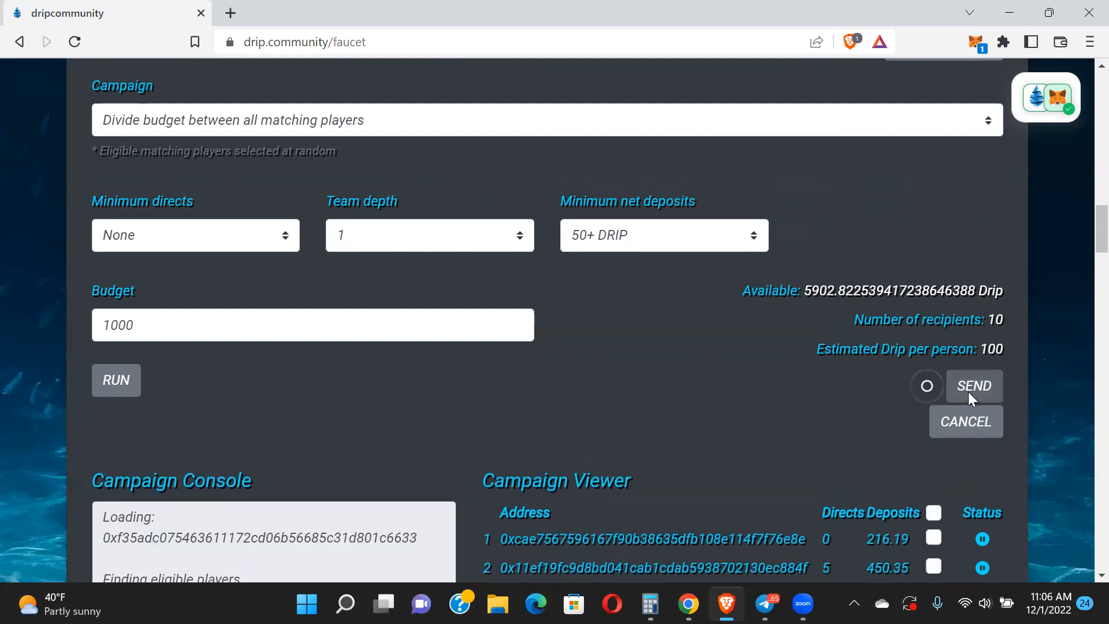
left_click(972, 386)
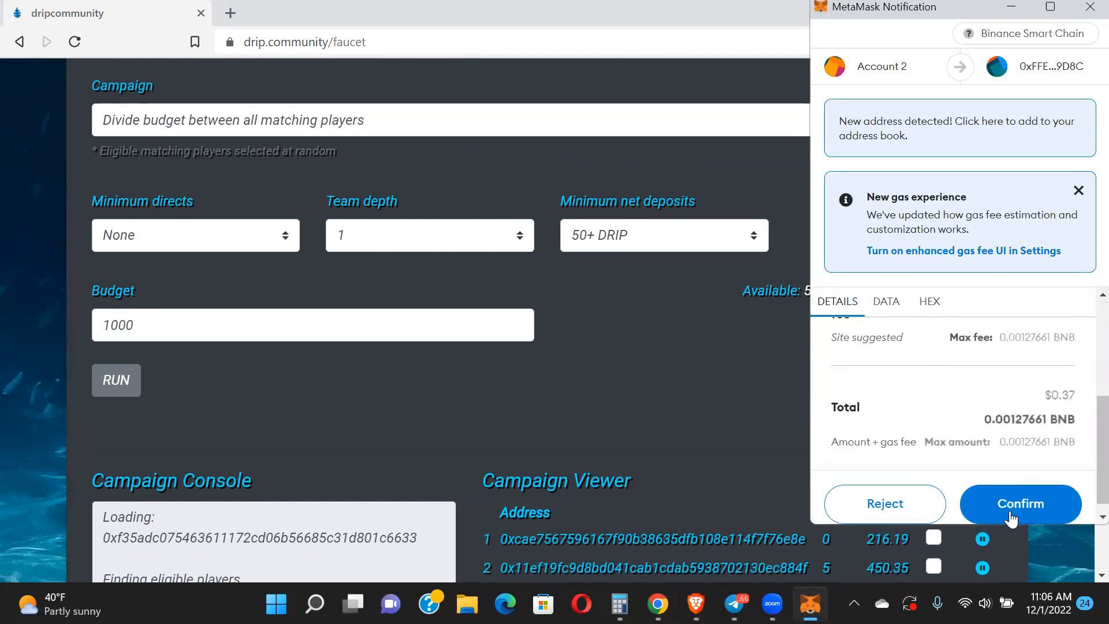
left_click(1019, 503)
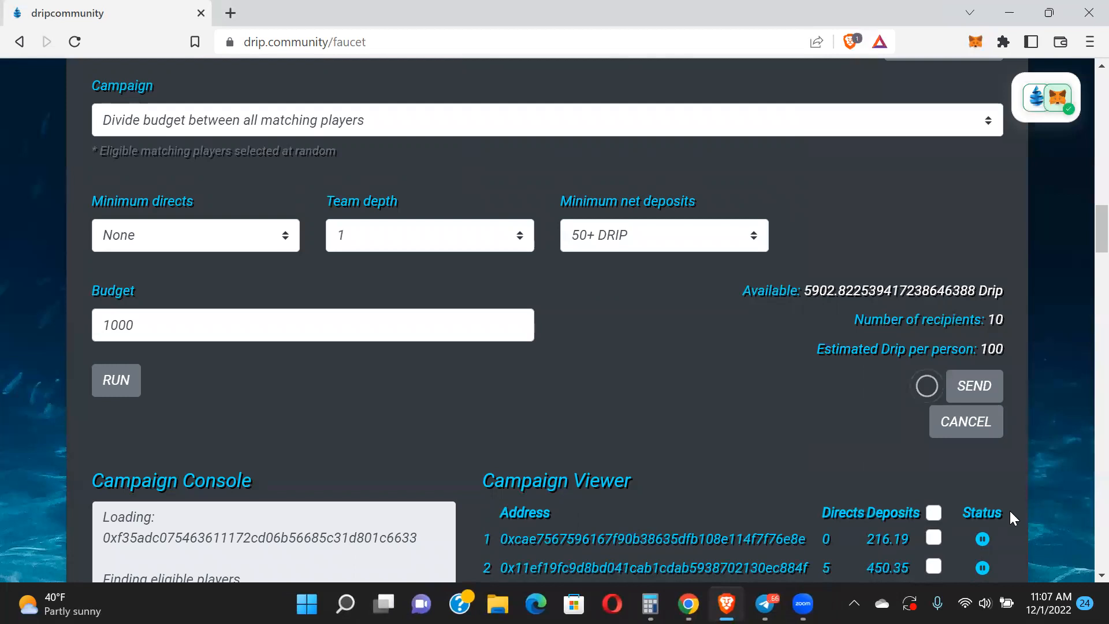
left_click(972, 386)
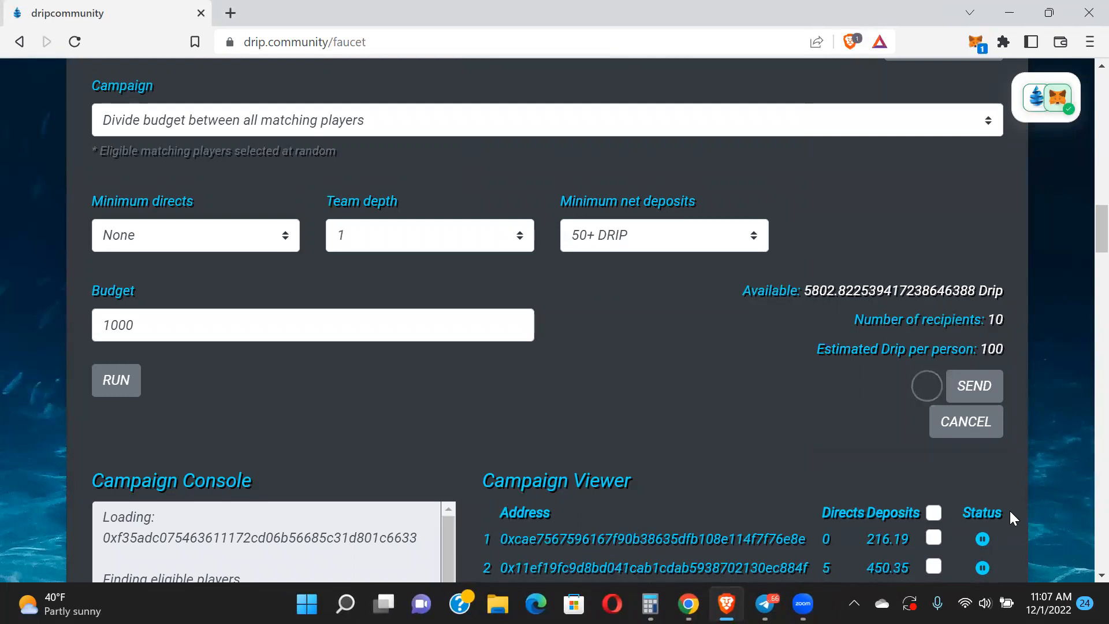
left_click(973, 386)
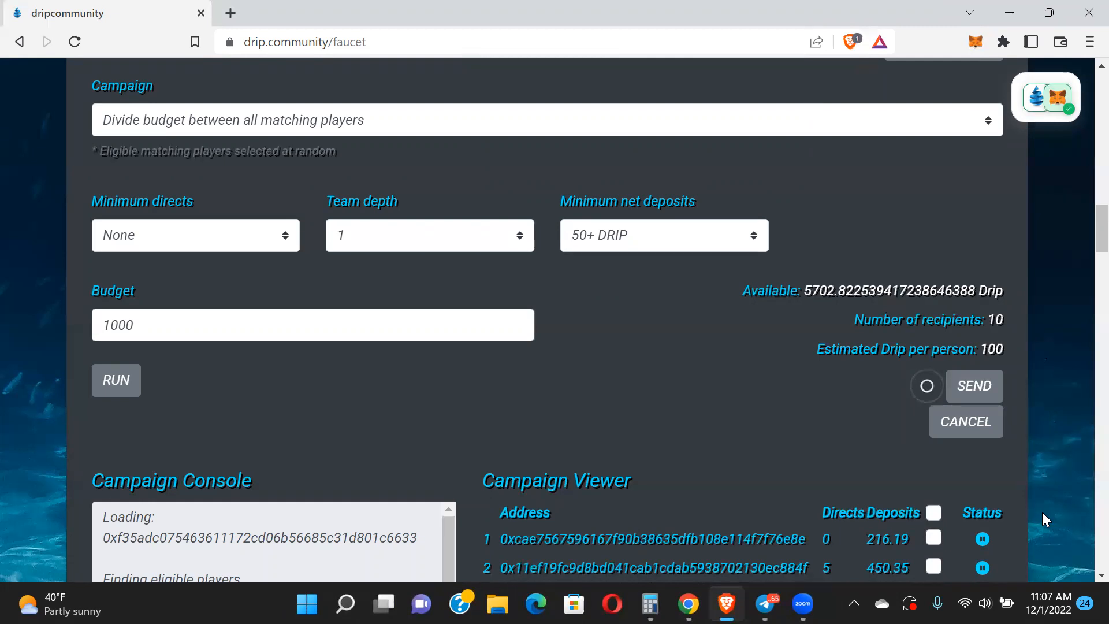
left_click(973, 386)
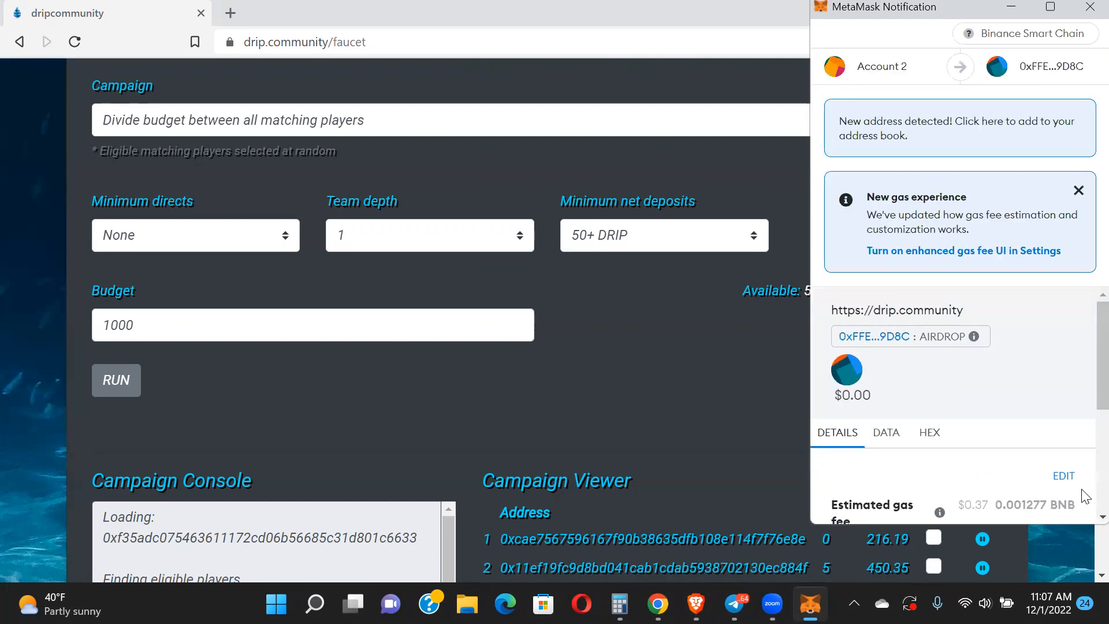
Approve the next two 100-DRIP transfers in the MetaMask notification popups
scroll("down", 3)
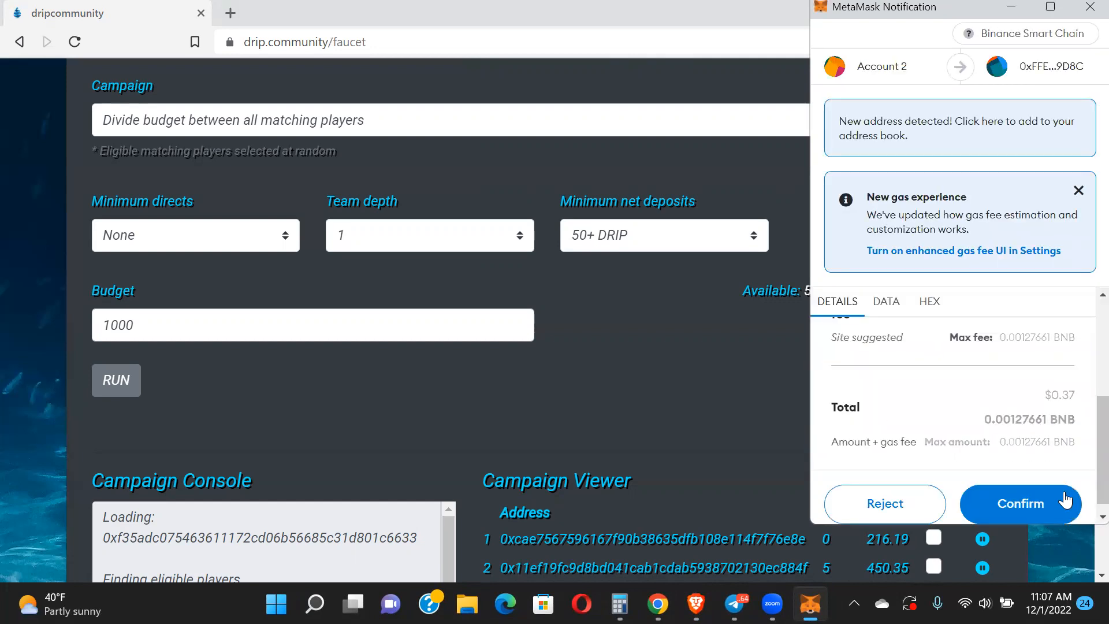
left_click(1020, 504)
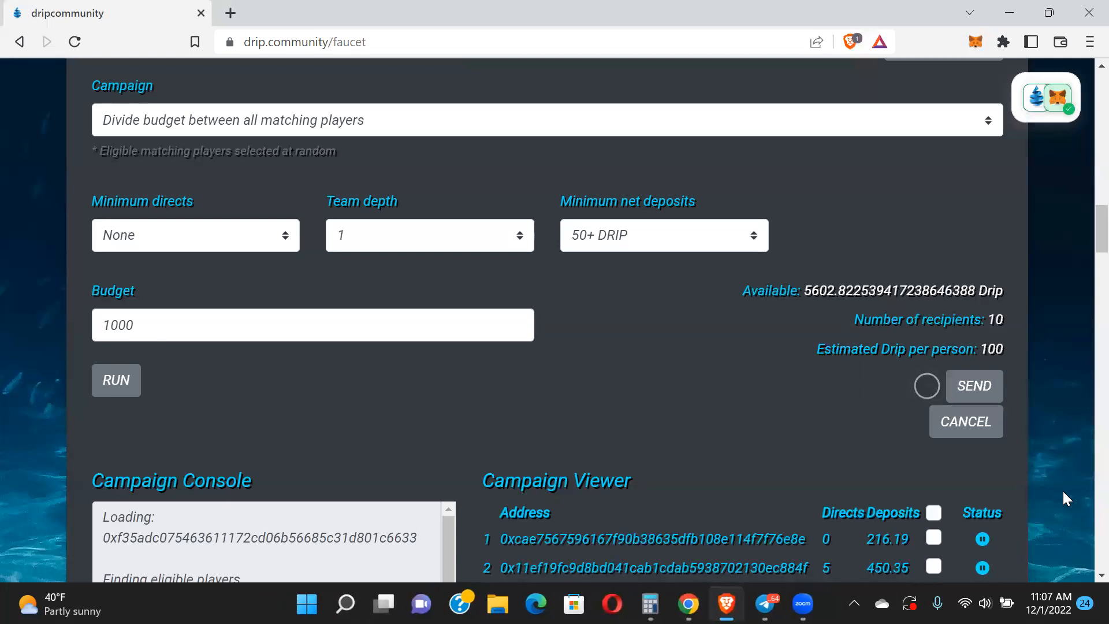
left_click(972, 386)
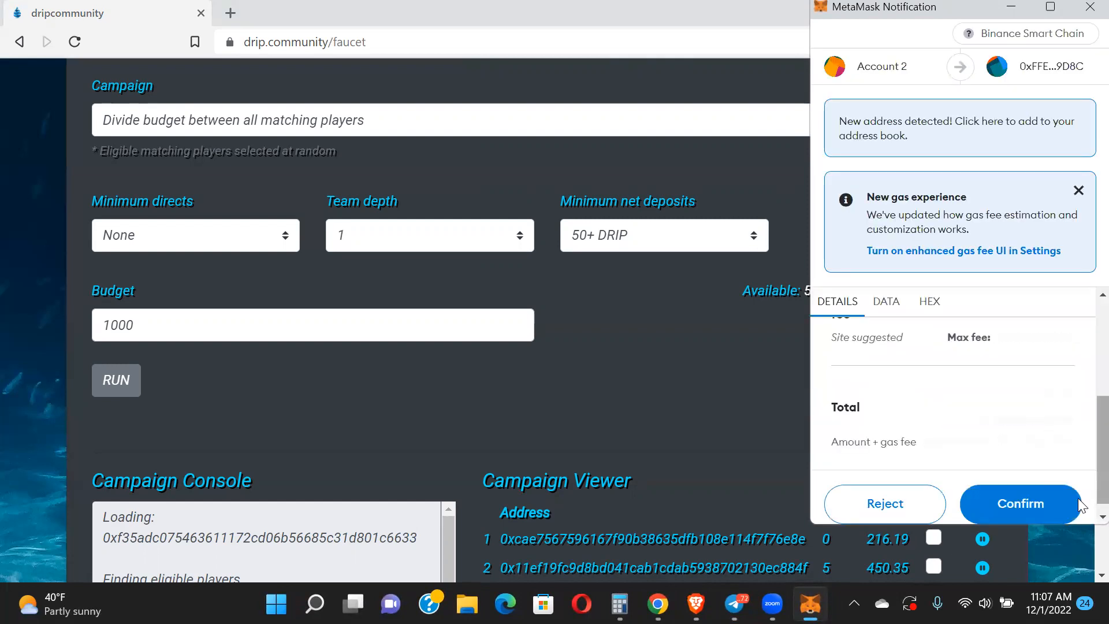
left_click(1019, 504)
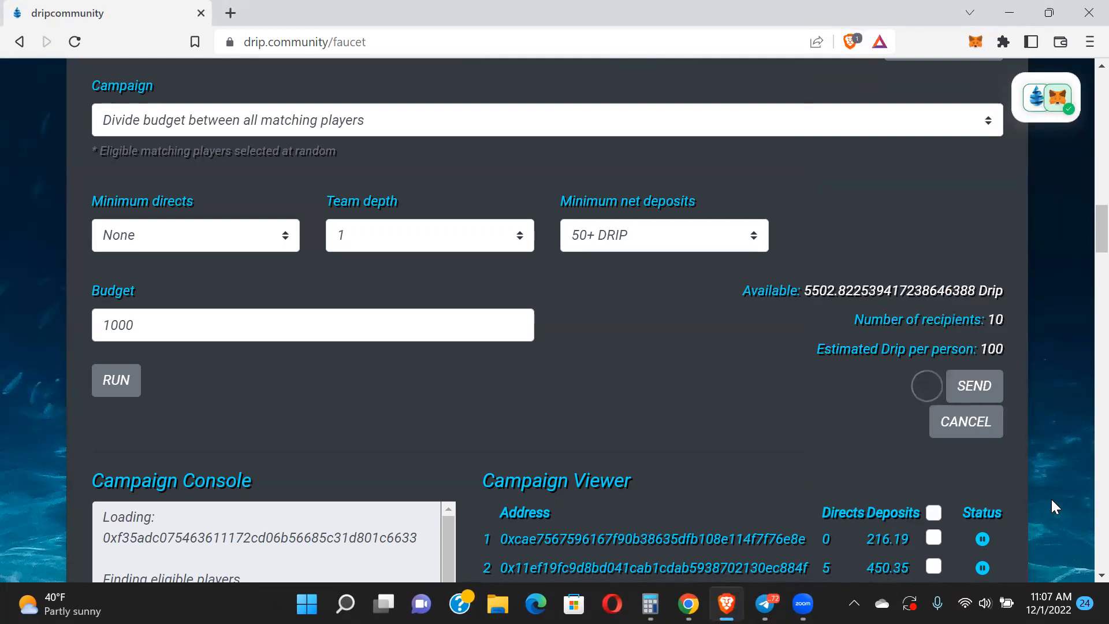
left_click(926, 386)
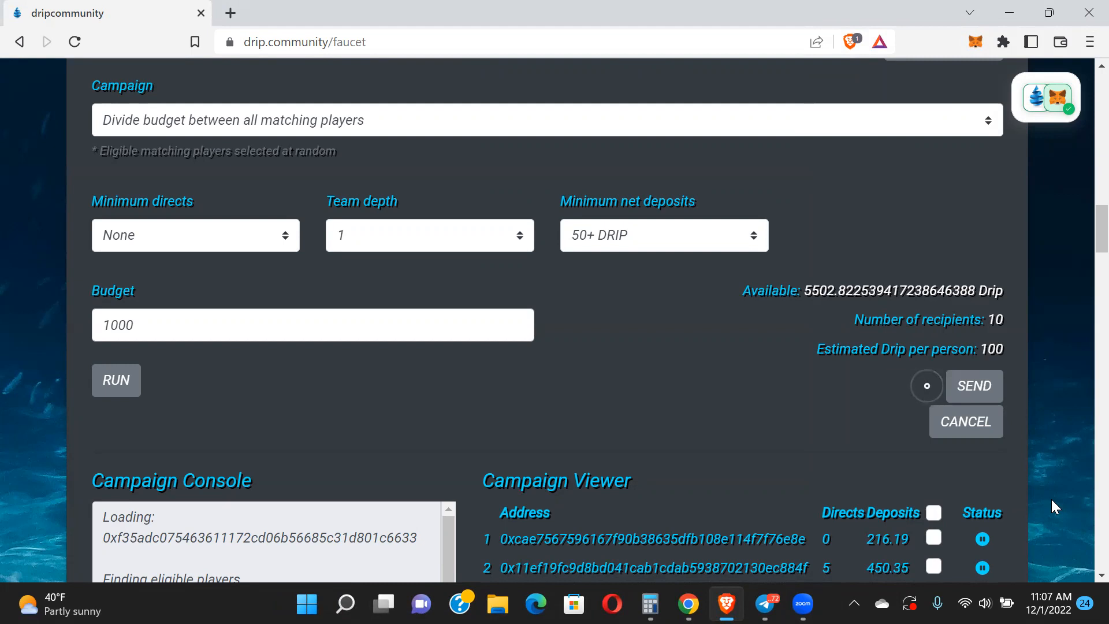
left_click(973, 386)
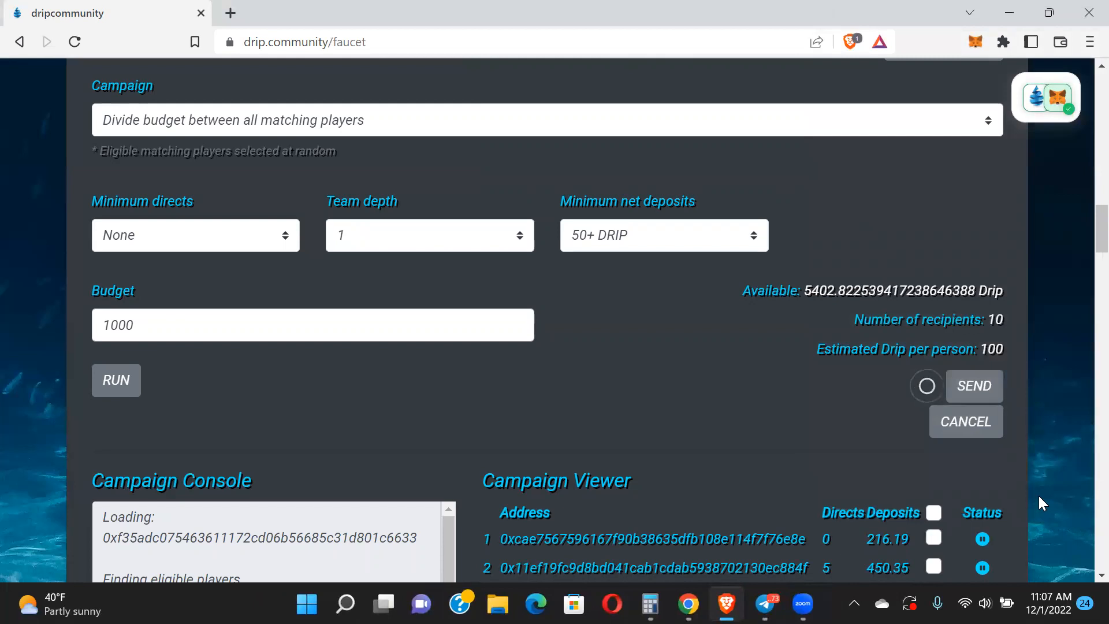
left_click(973, 386)
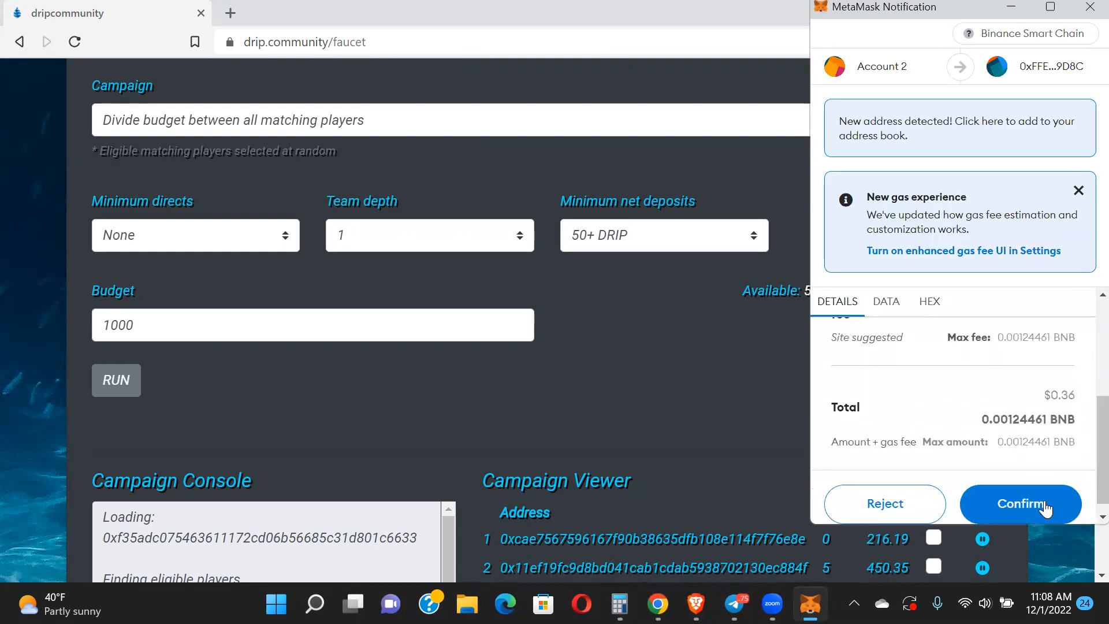
Approve the remaining transfers until all 1000 DRIP is sent and 5002.82 remains available
left_click(1020, 504)
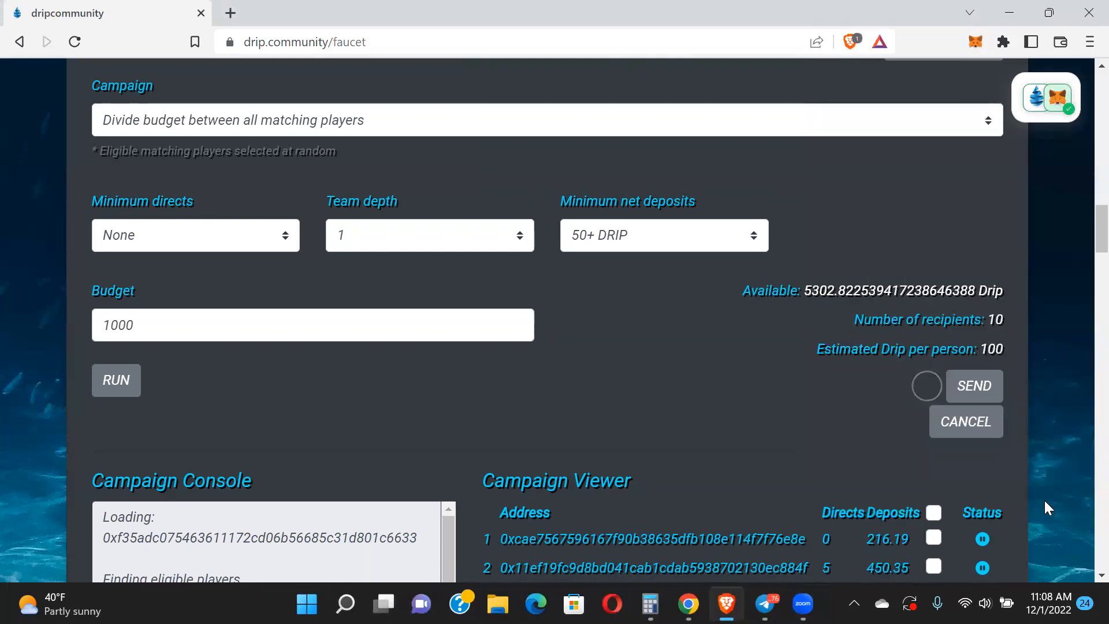
left_click(973, 386)
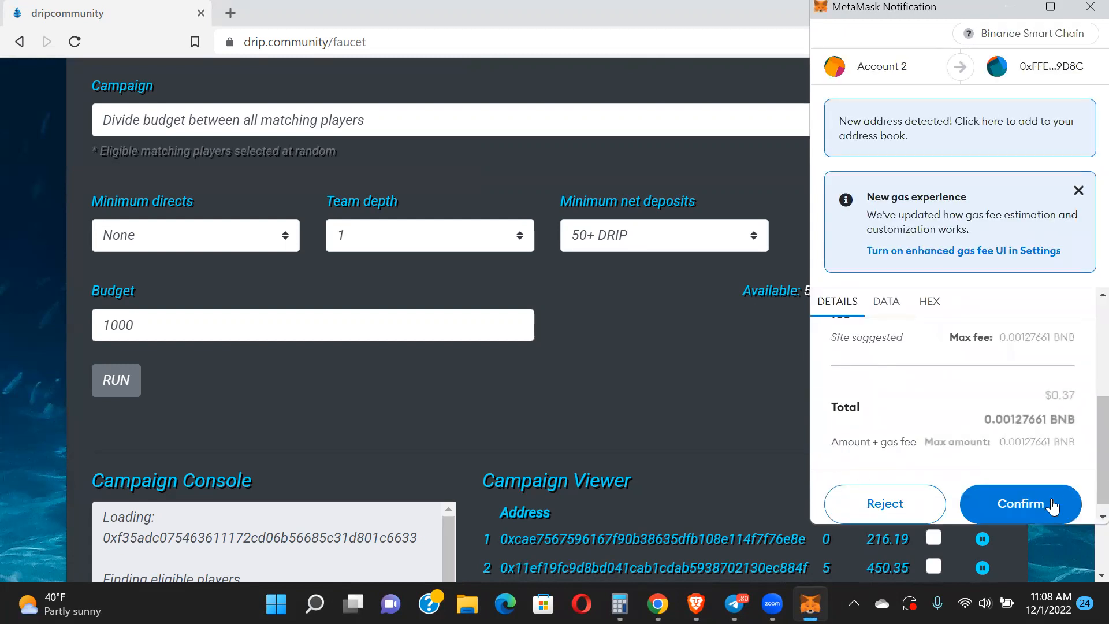
left_click(1020, 504)
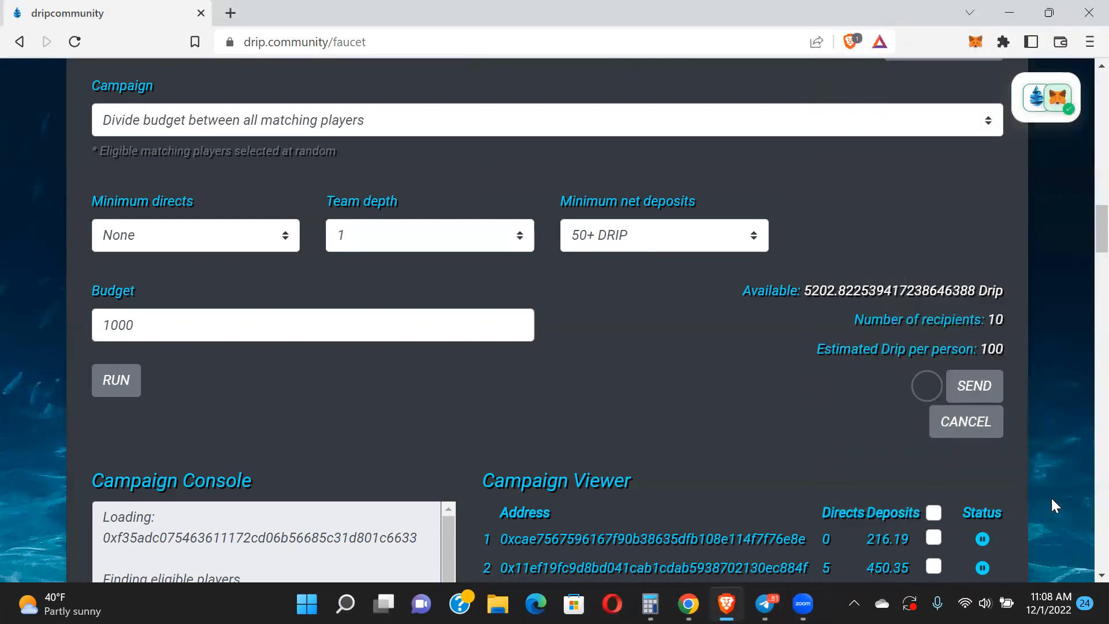
left_click(927, 386)
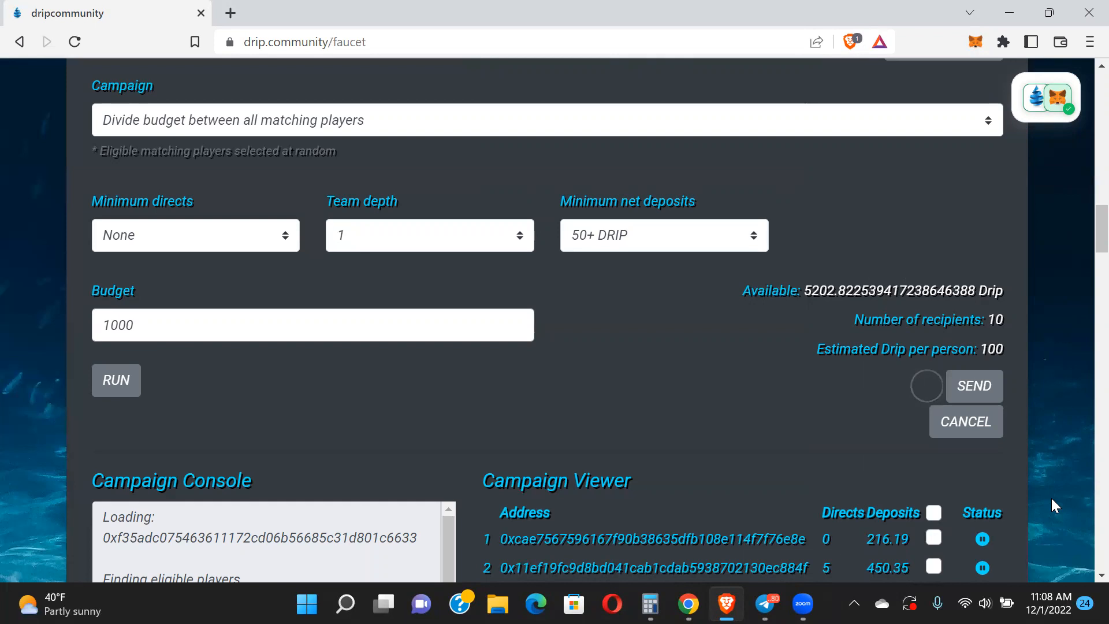
left_click(973, 385)
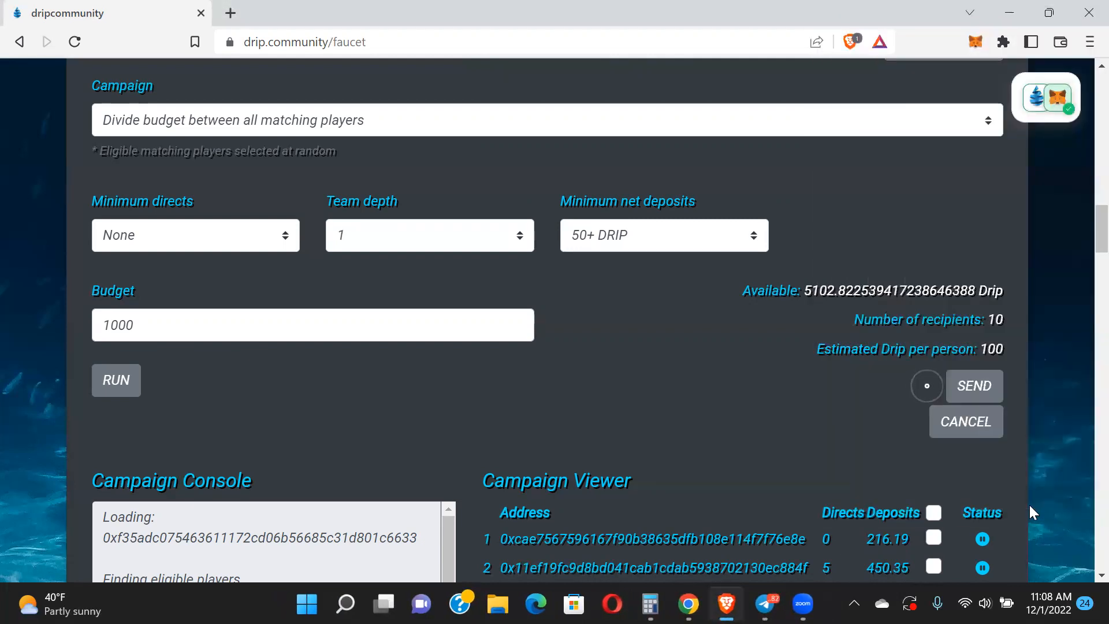
left_click(972, 386)
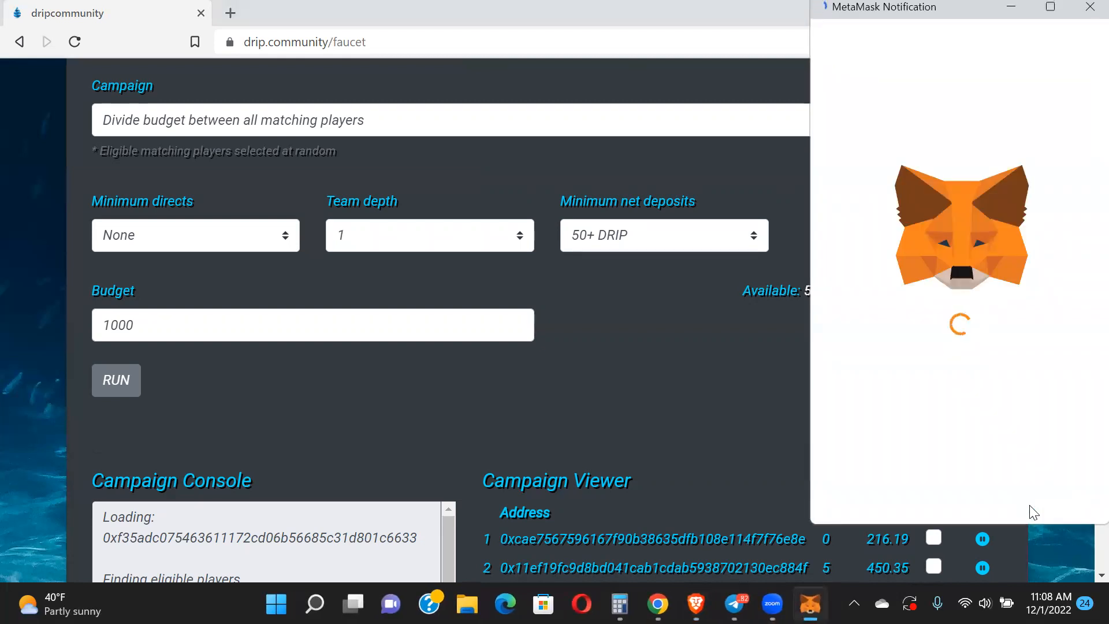
mouse_move(1086, 504)
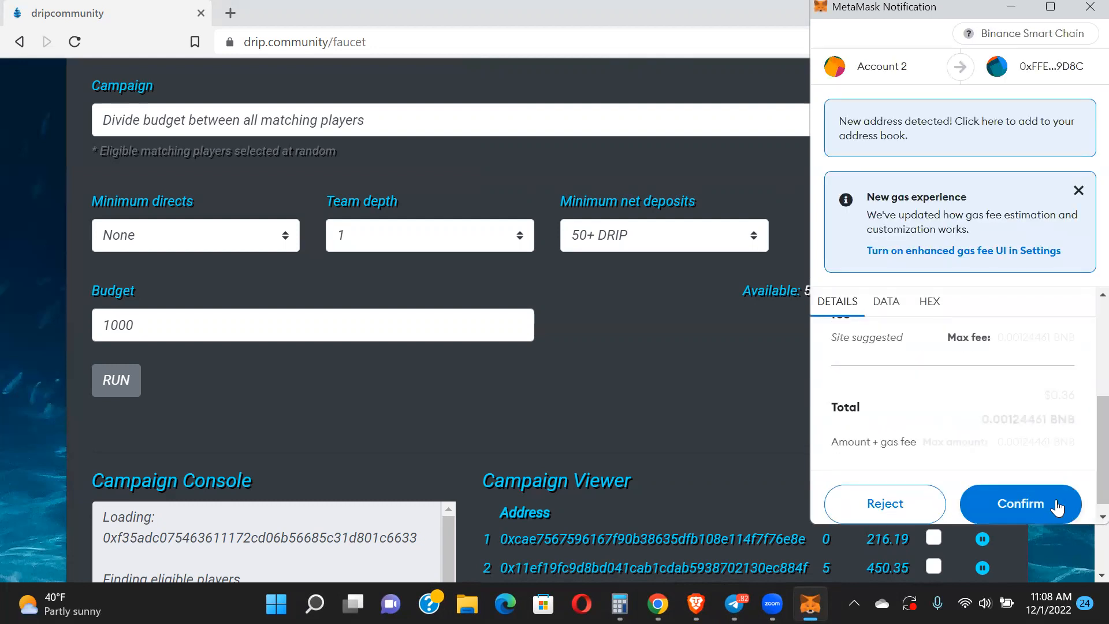
left_click(1020, 503)
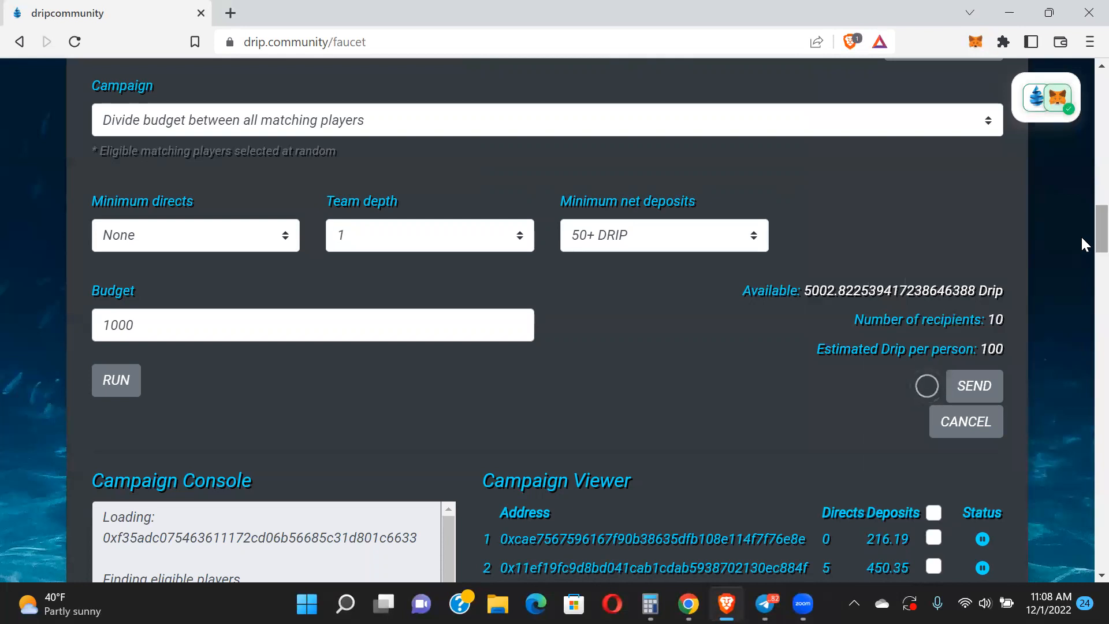
Scroll the Campaign Viewer down to player 87 to see recipients 17, 32, 43, 45 and 72 marked green
scroll("down", 3)
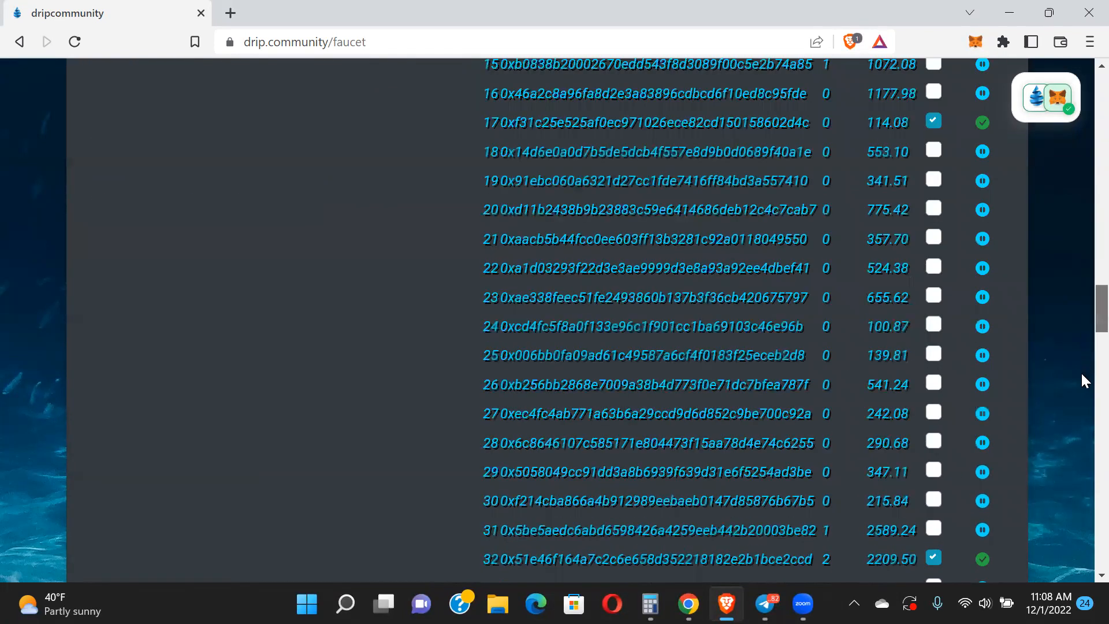
scroll("down", 3)
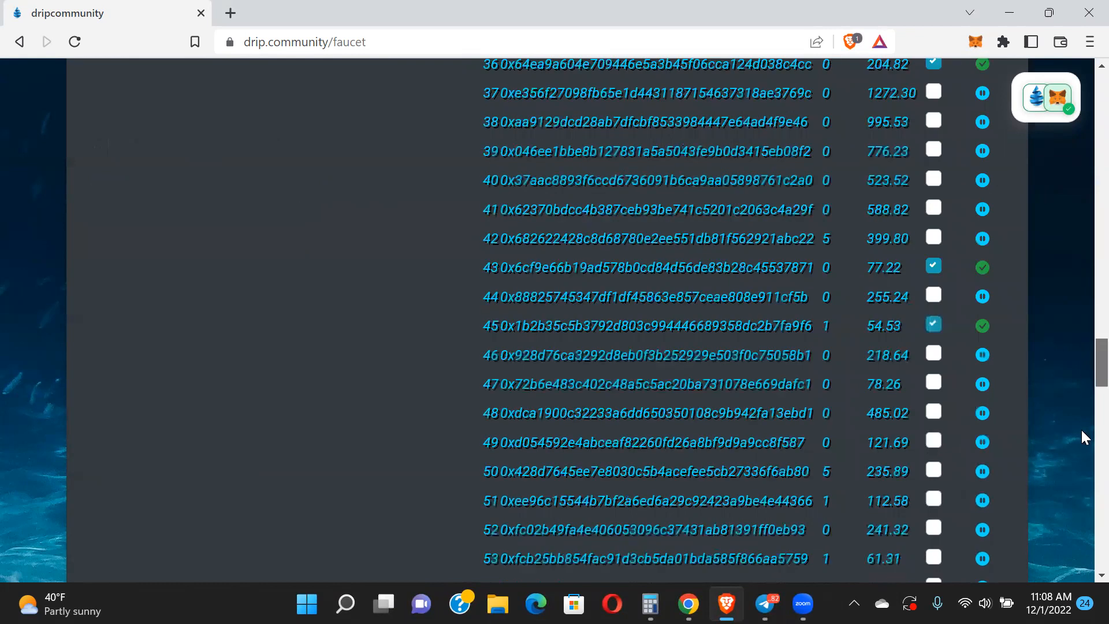
scroll("down", 3)
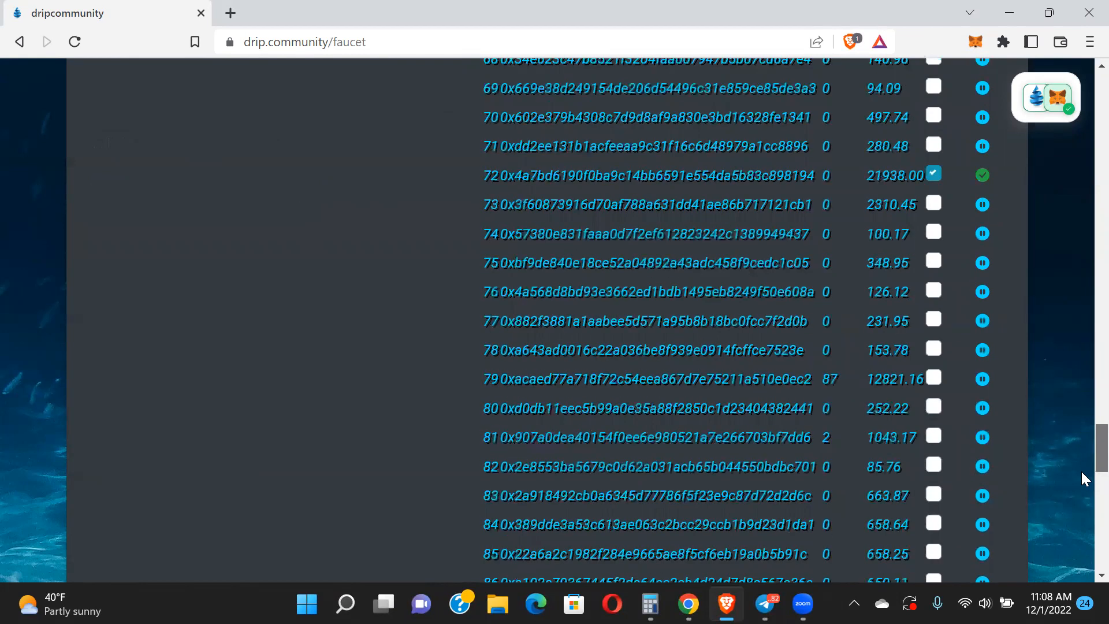
scroll("down", 3)
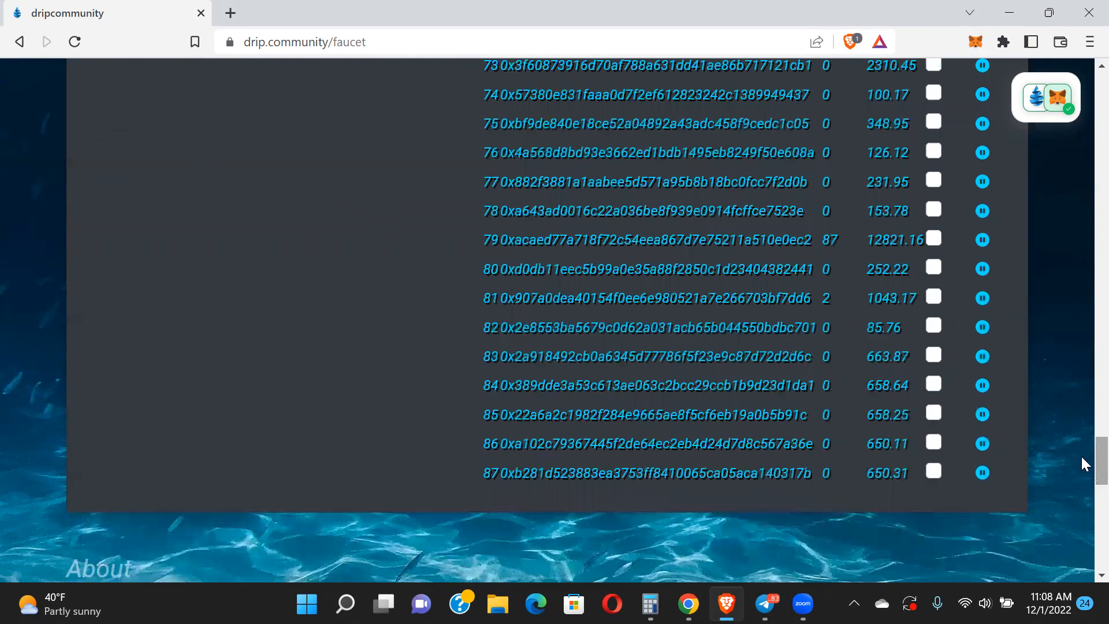